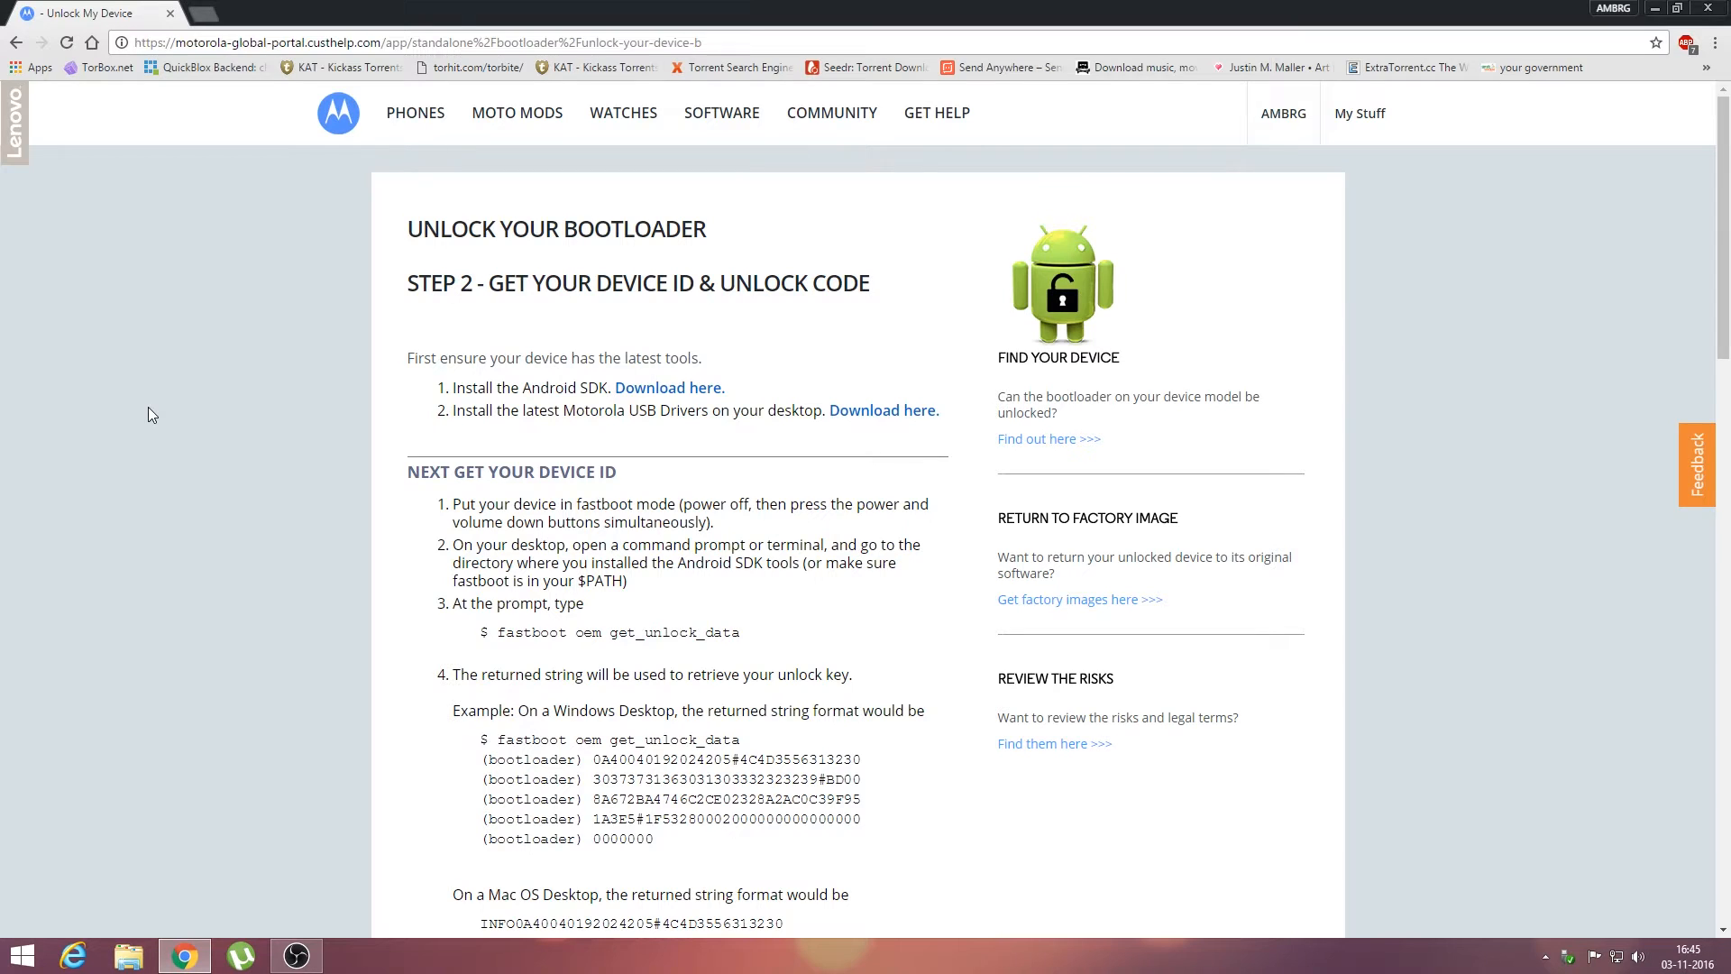
mouse_move(640, 393)
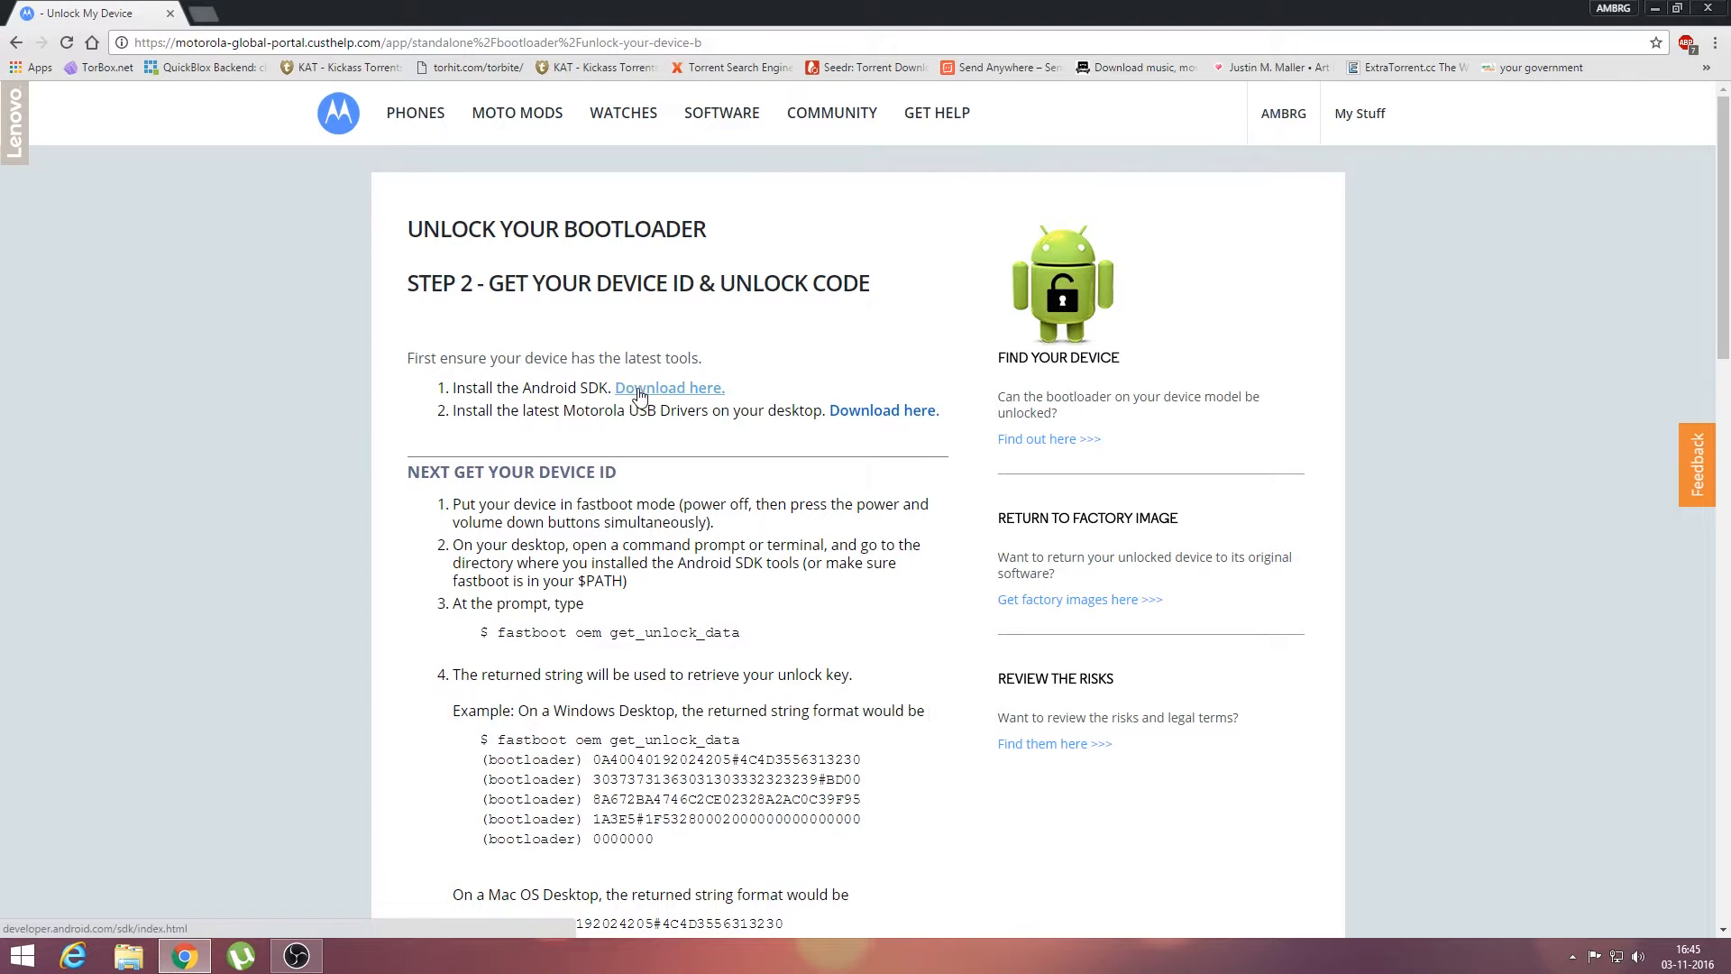
Follow the guide's Step 2 links to the Android SDK tools and Motorola USB driver pages
click(669, 388)
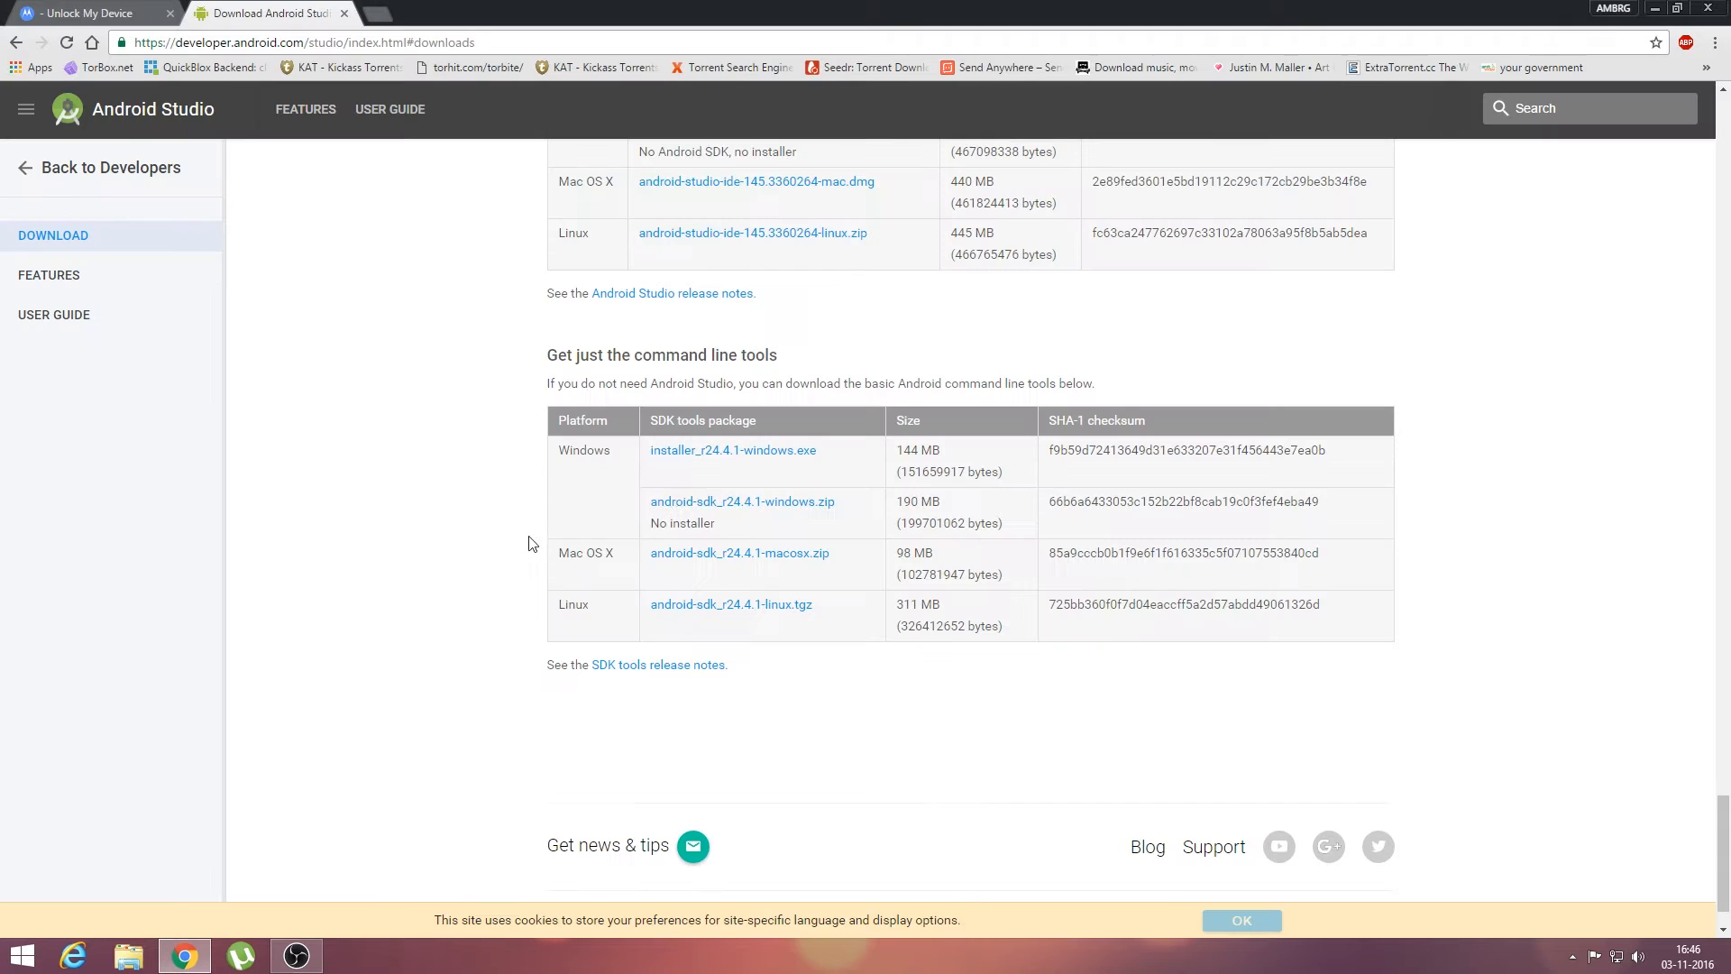
mouse_move(728, 453)
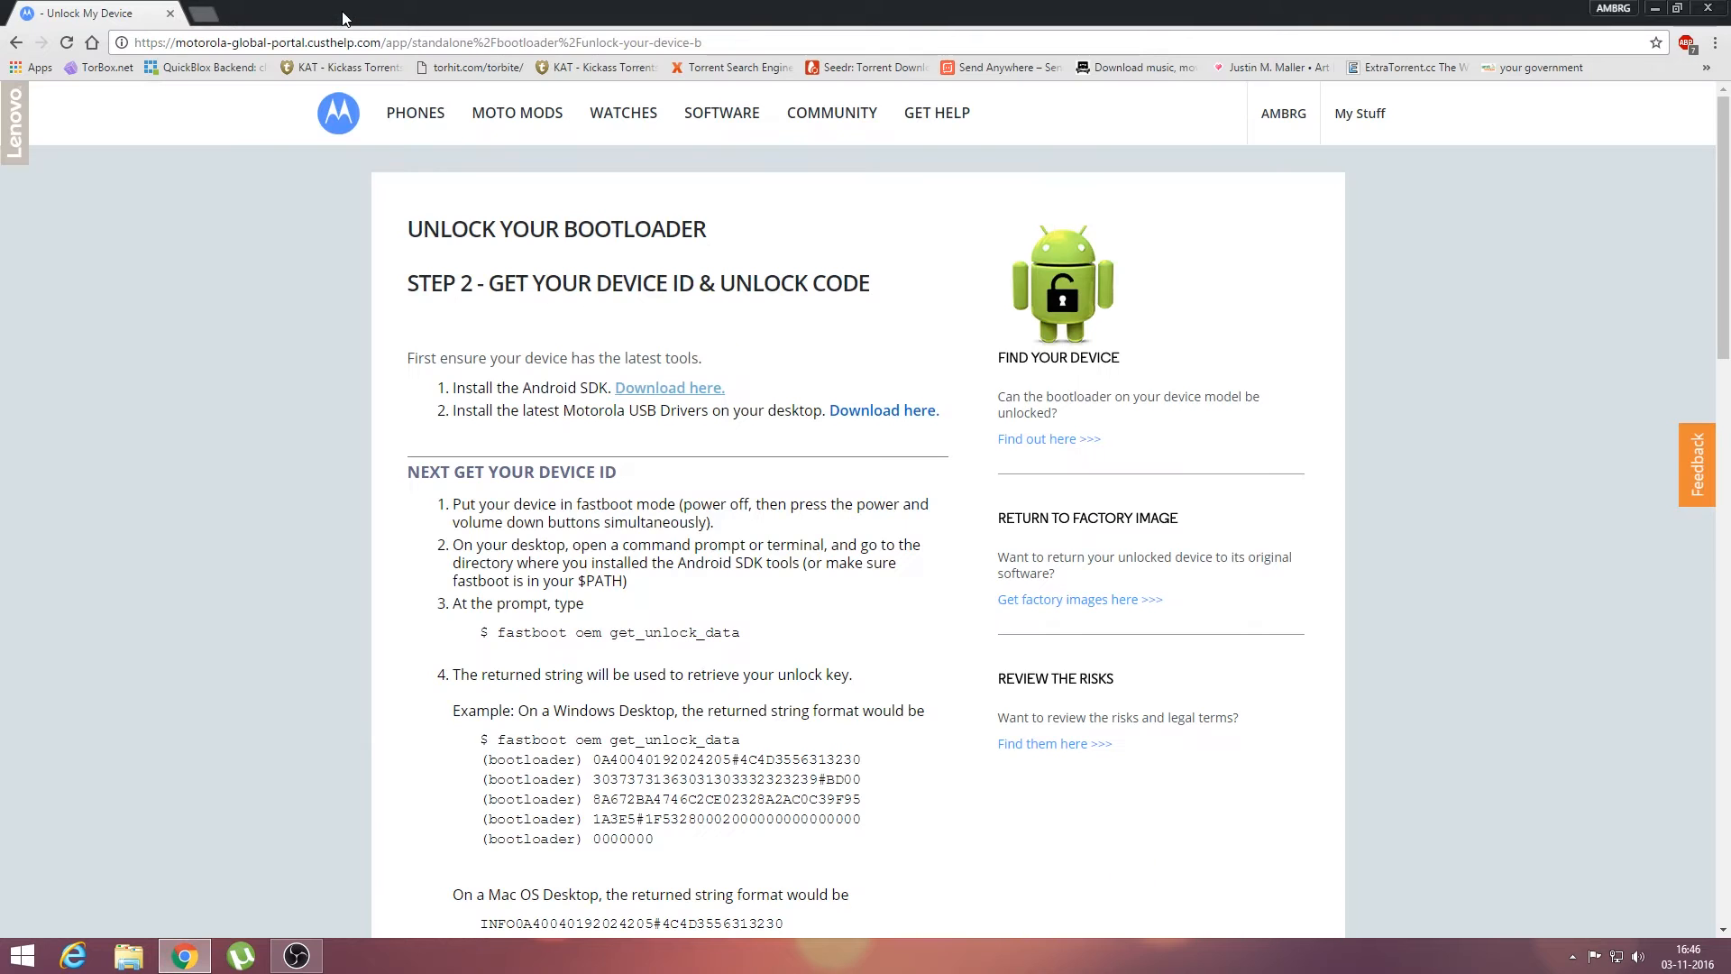
click(884, 411)
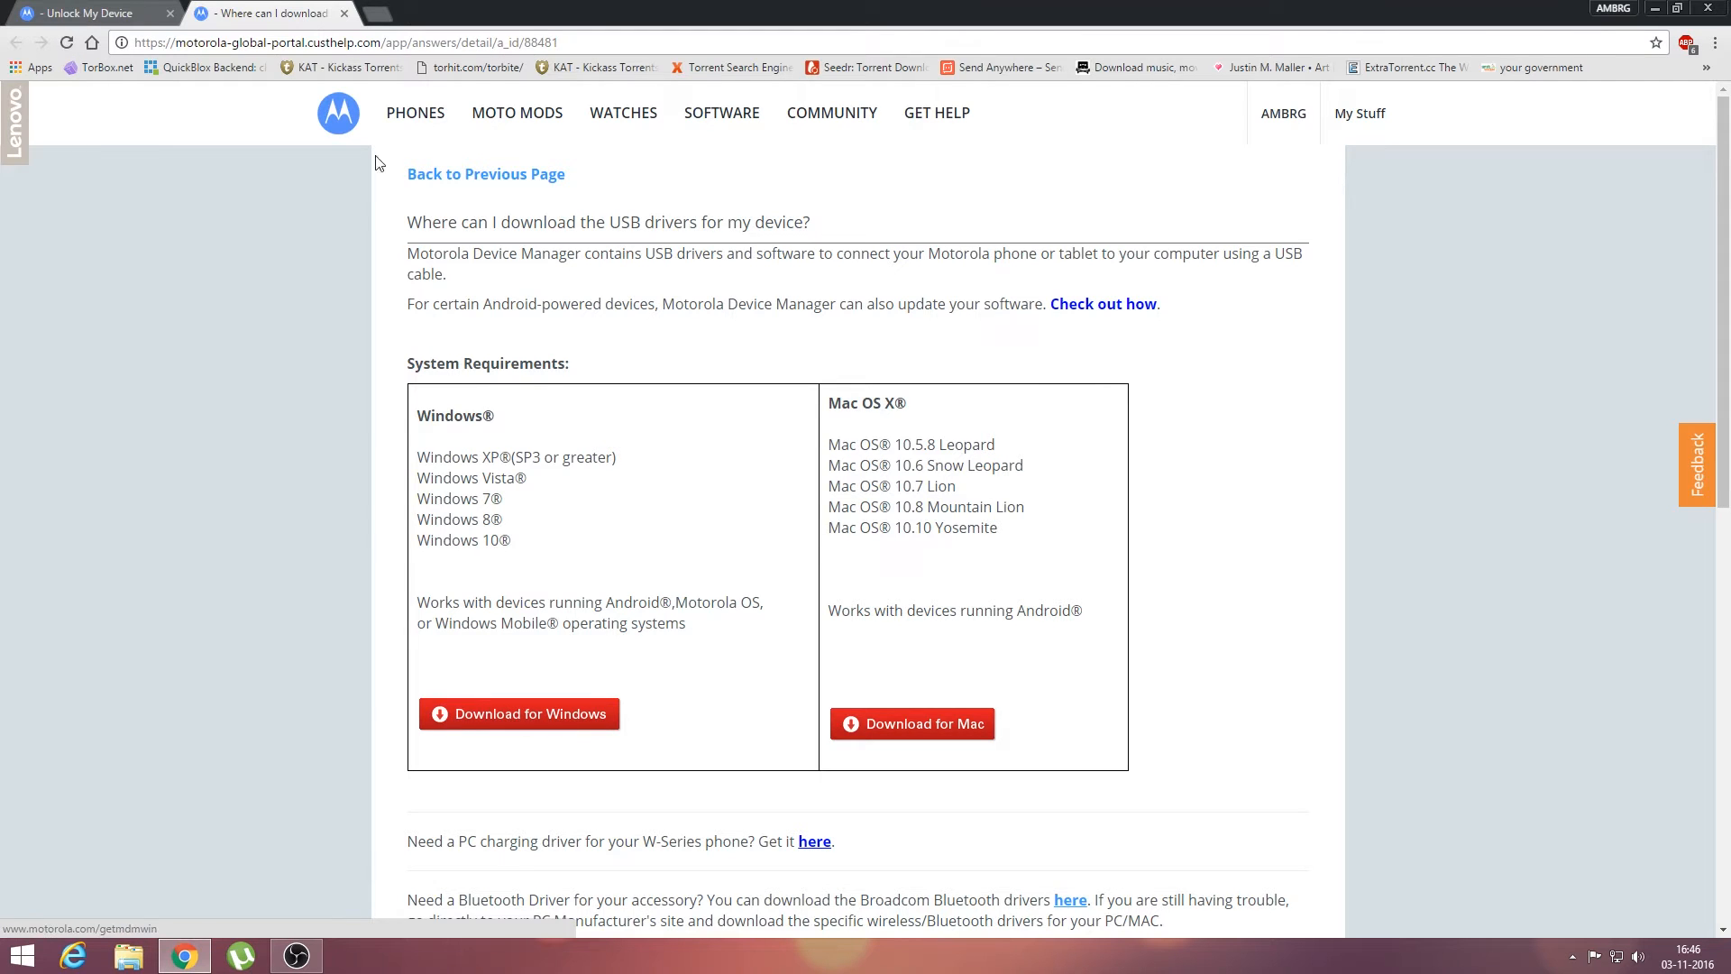
mouse_move(337, 14)
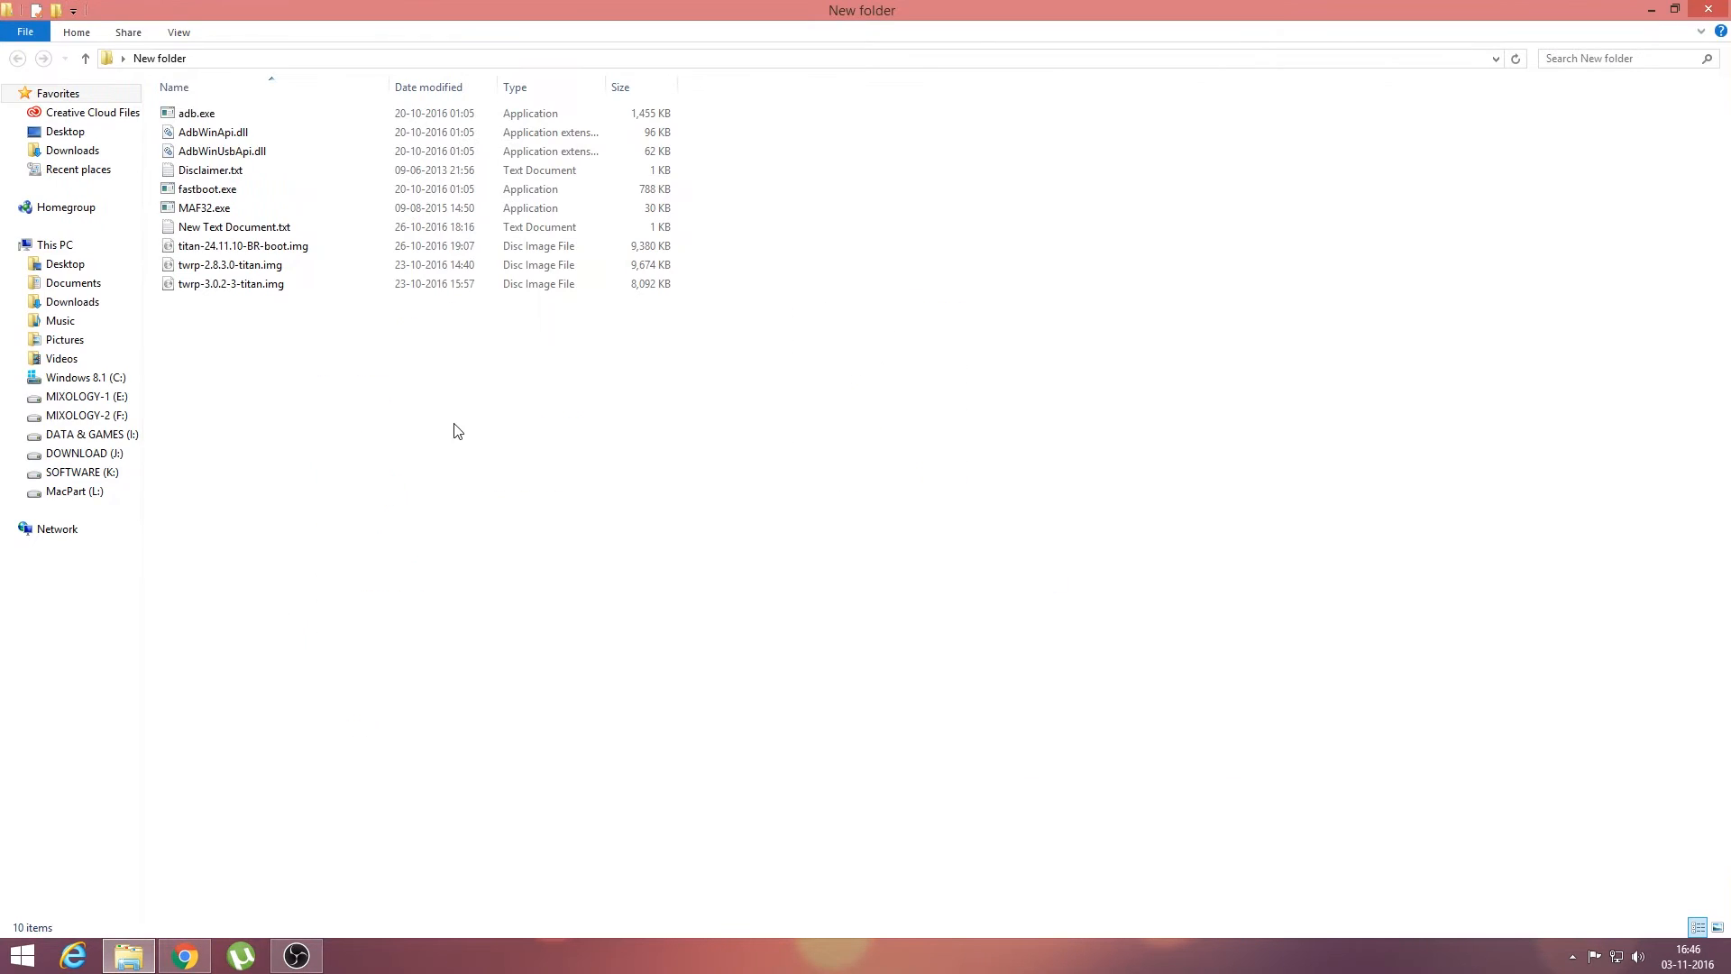
Launch a command window inside the adb/fastboot folder via the context menu
click(197, 112)
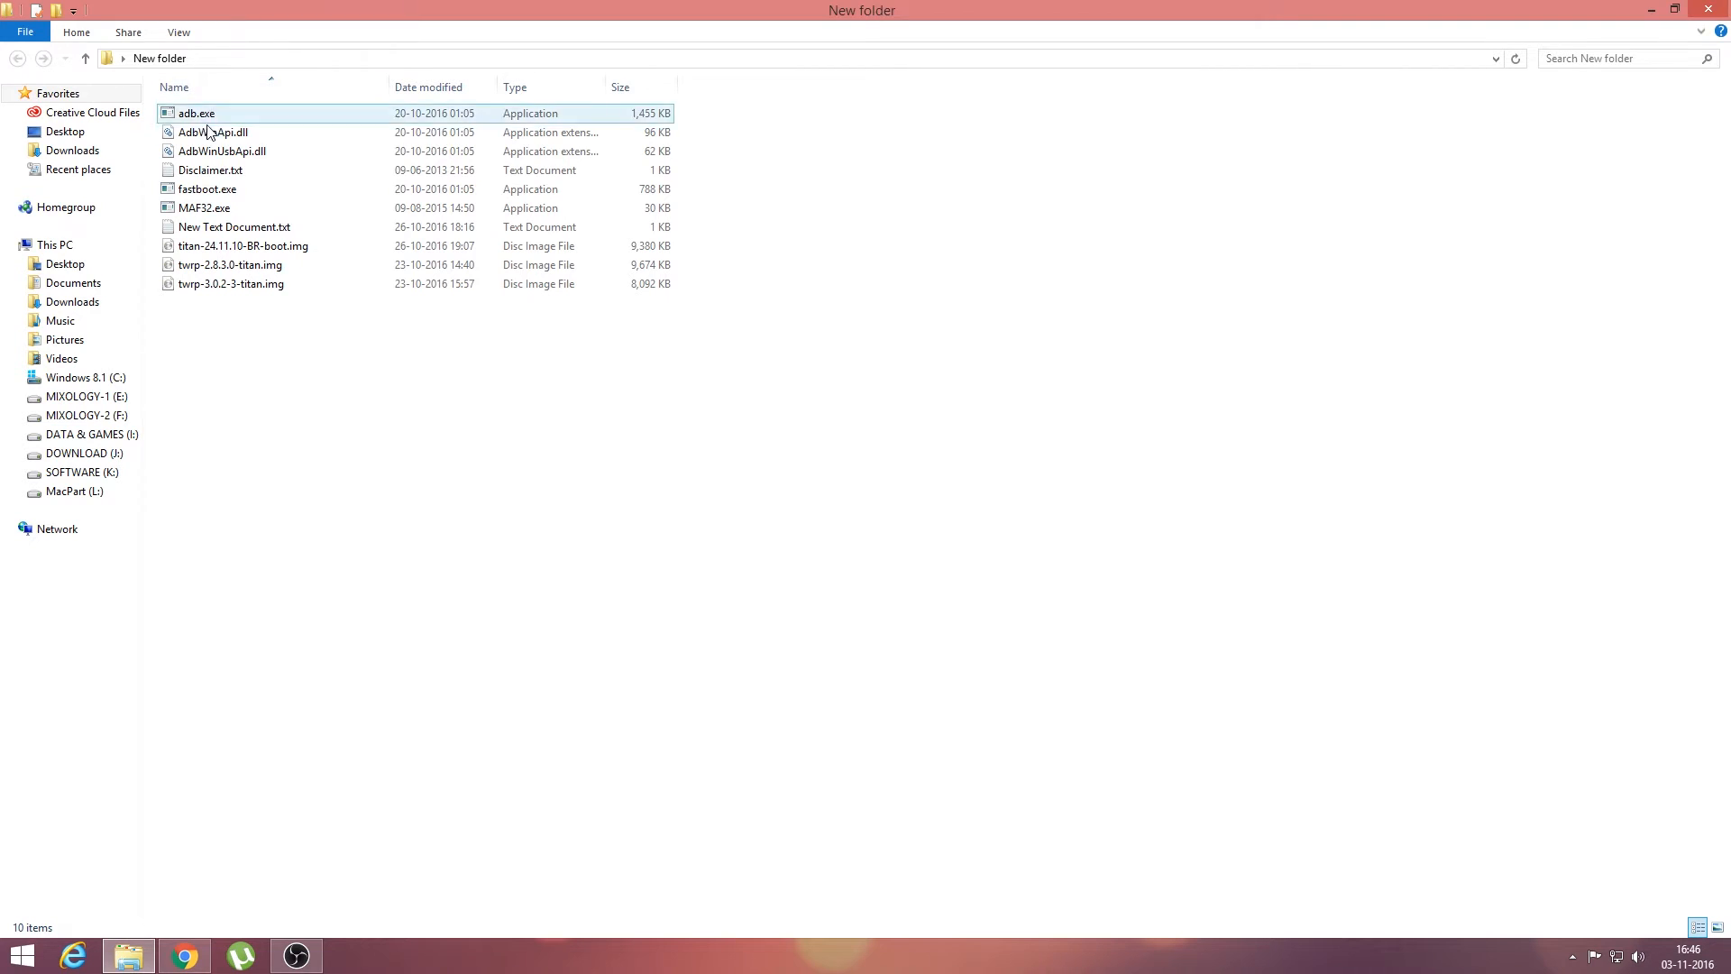
click(206, 190)
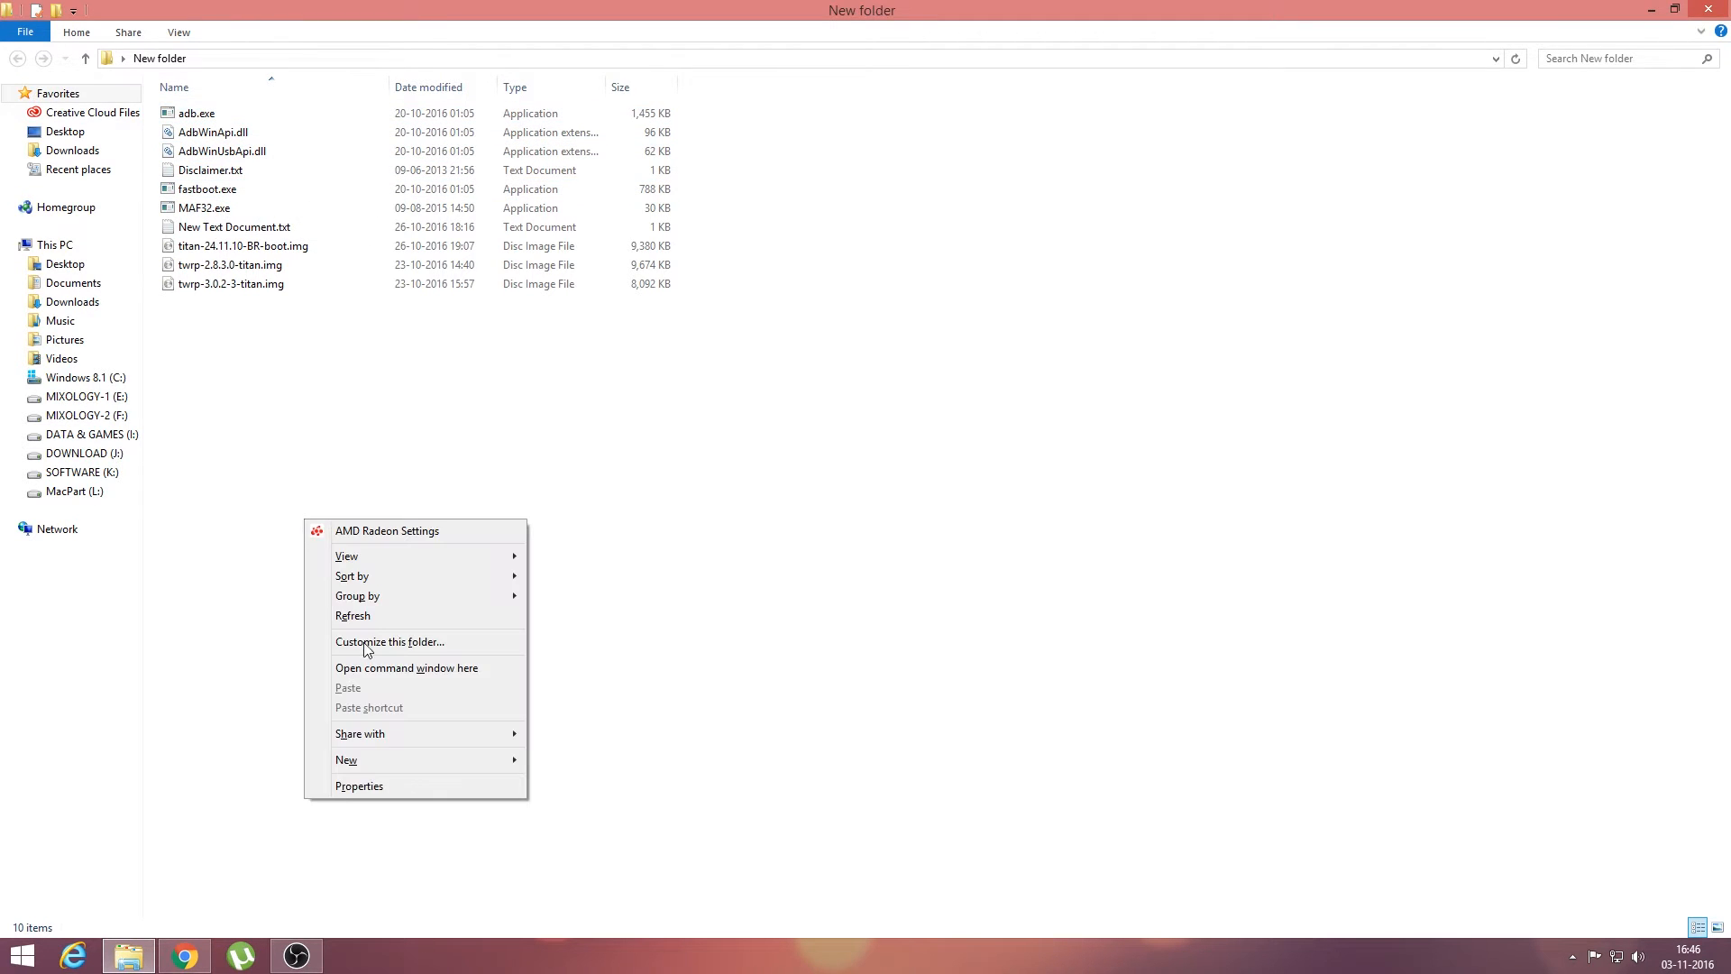
click(407, 667)
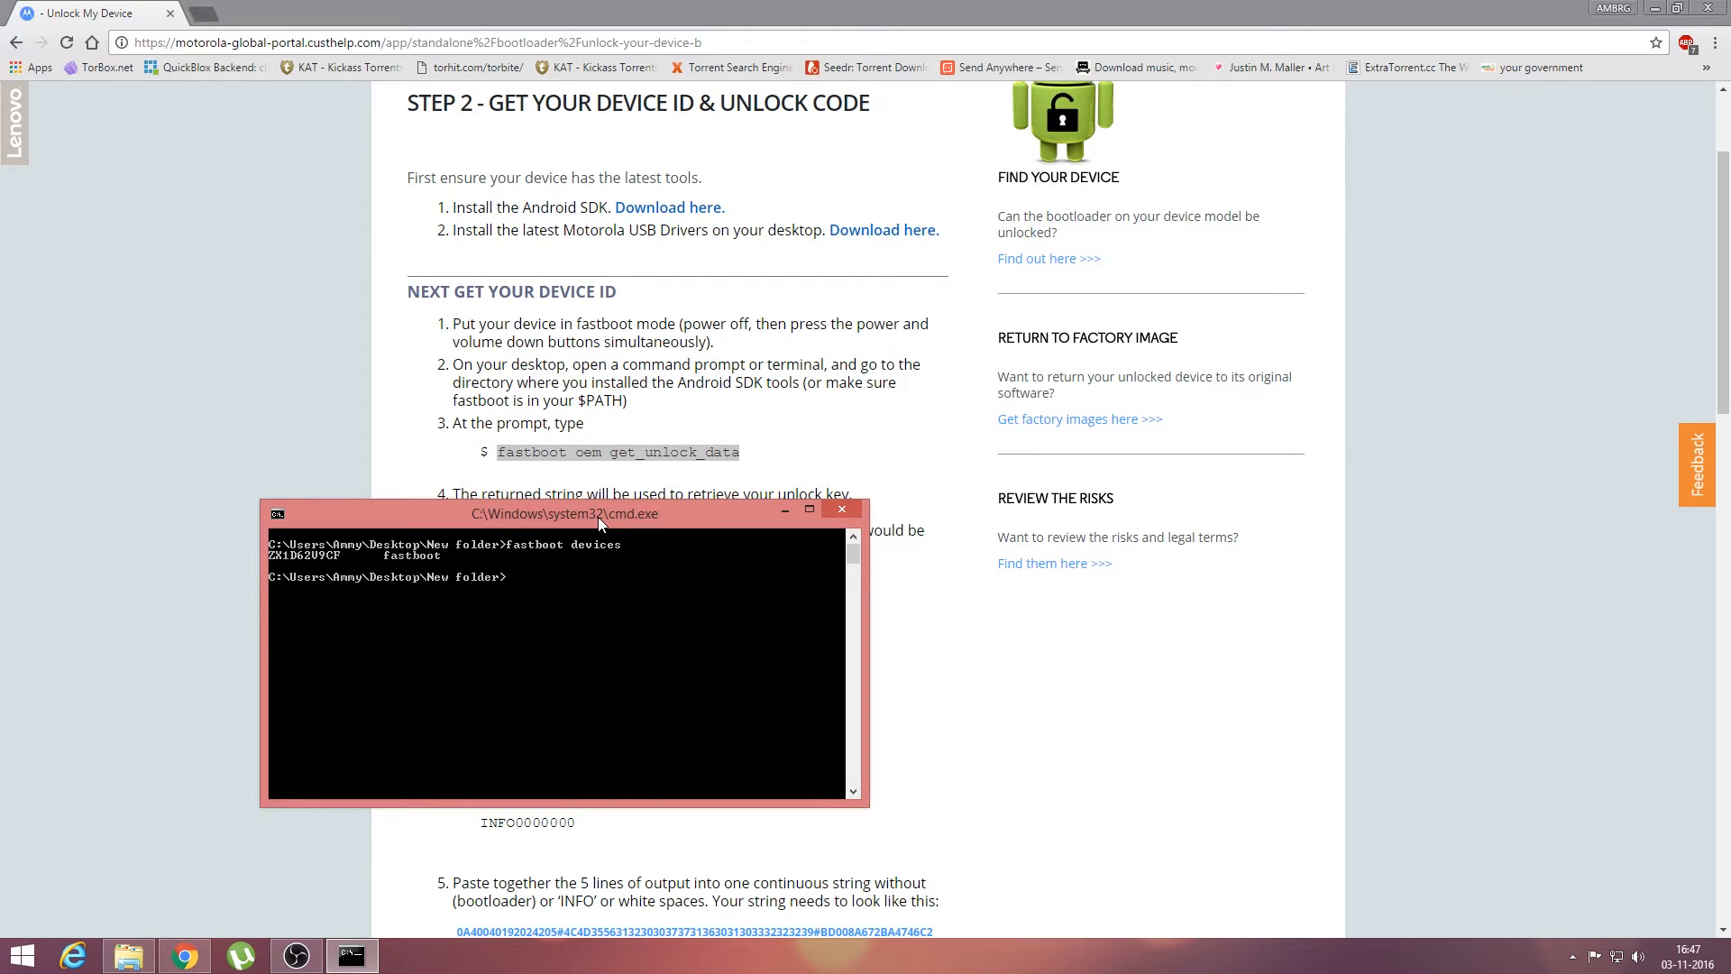
Run 'fastboot oem get_unlock_data' and select the returned bootloader data lines
text(fastboot oem get_unlock_data)
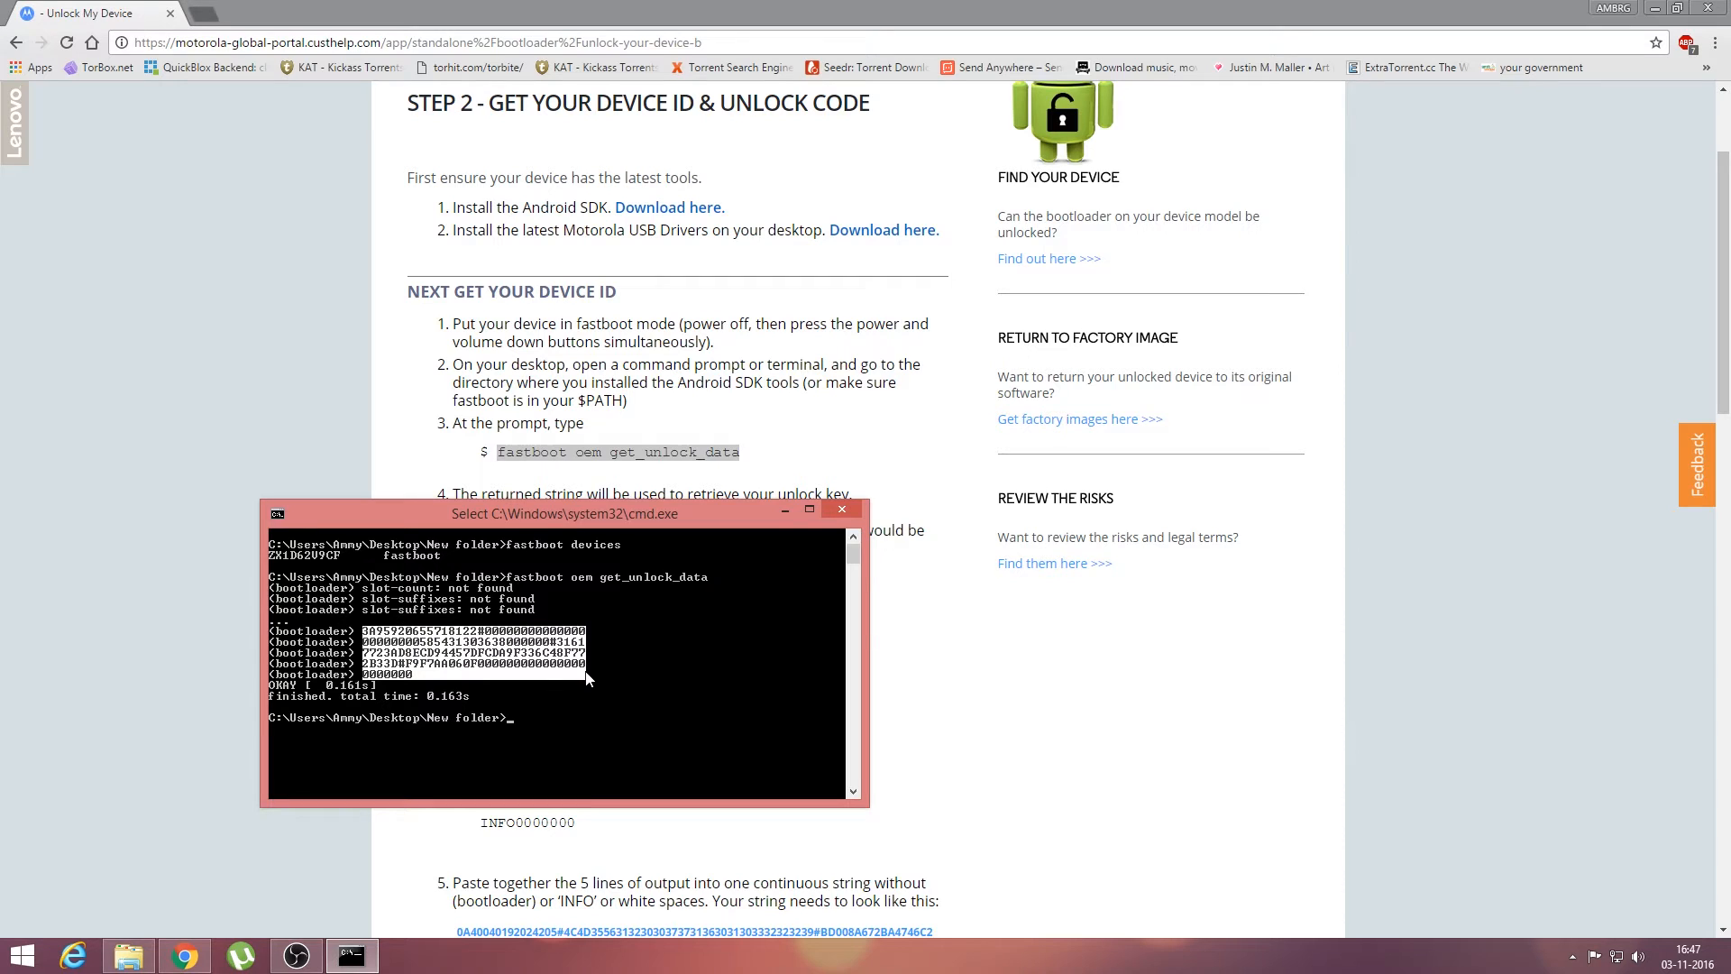
click(841, 508)
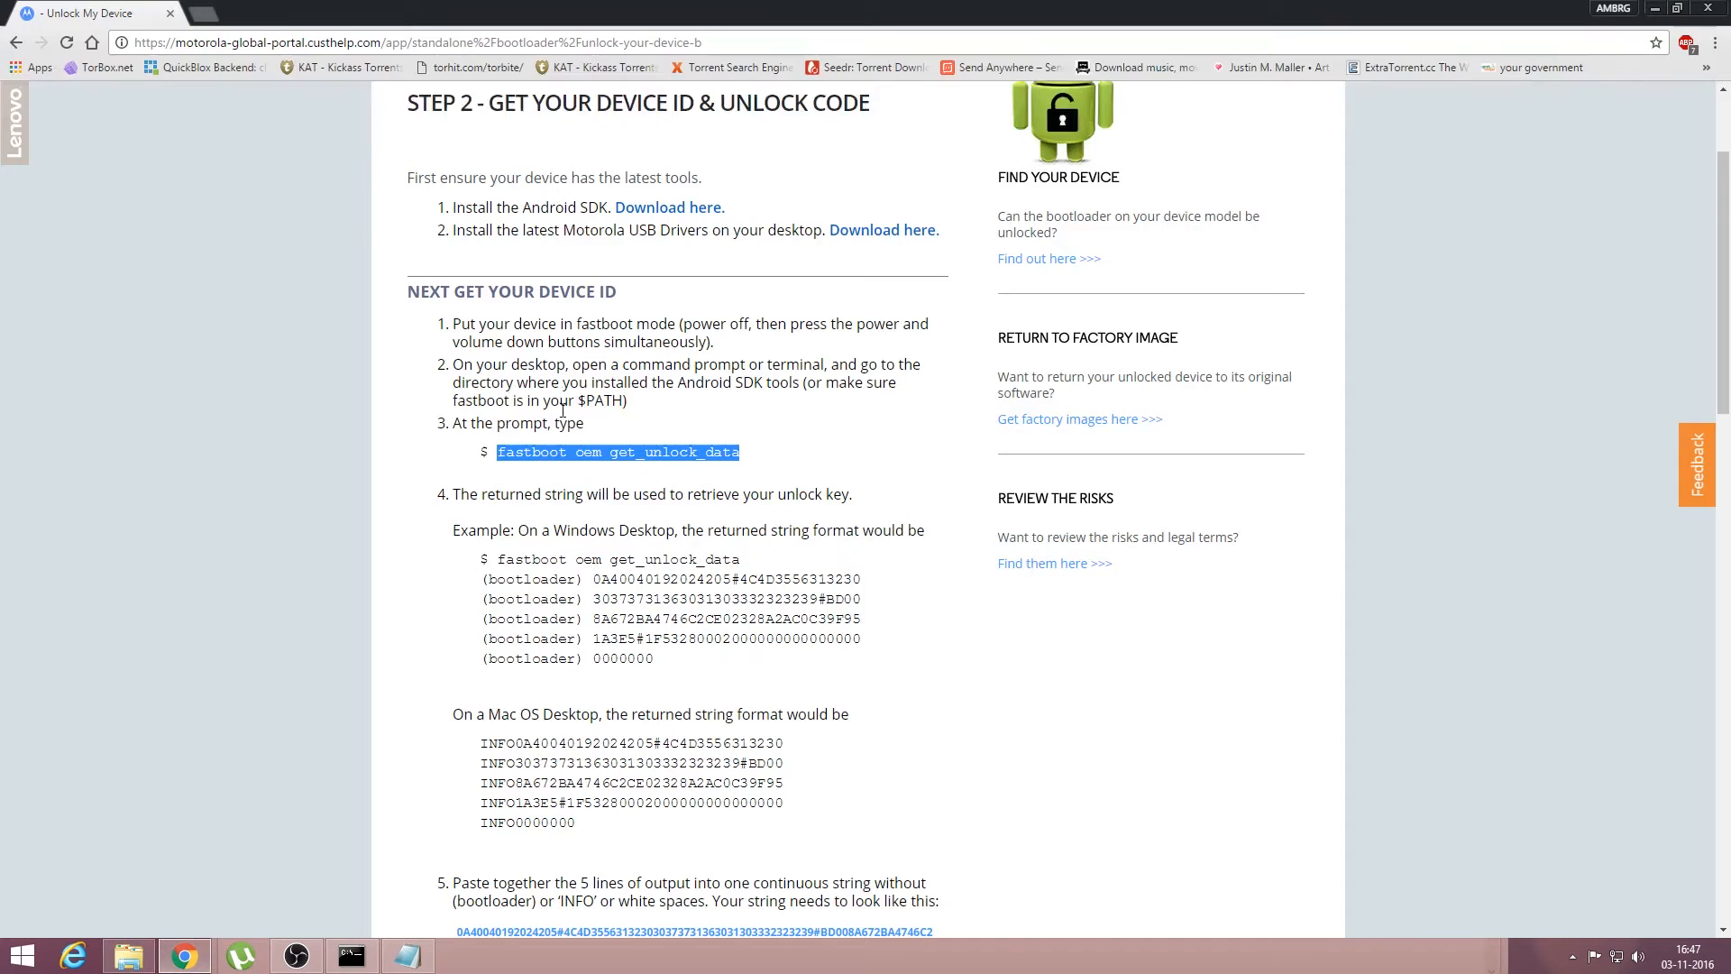
Check the device can be unlocked, request the unlock key and accept the warranty-void warning
scroll(down, 3)
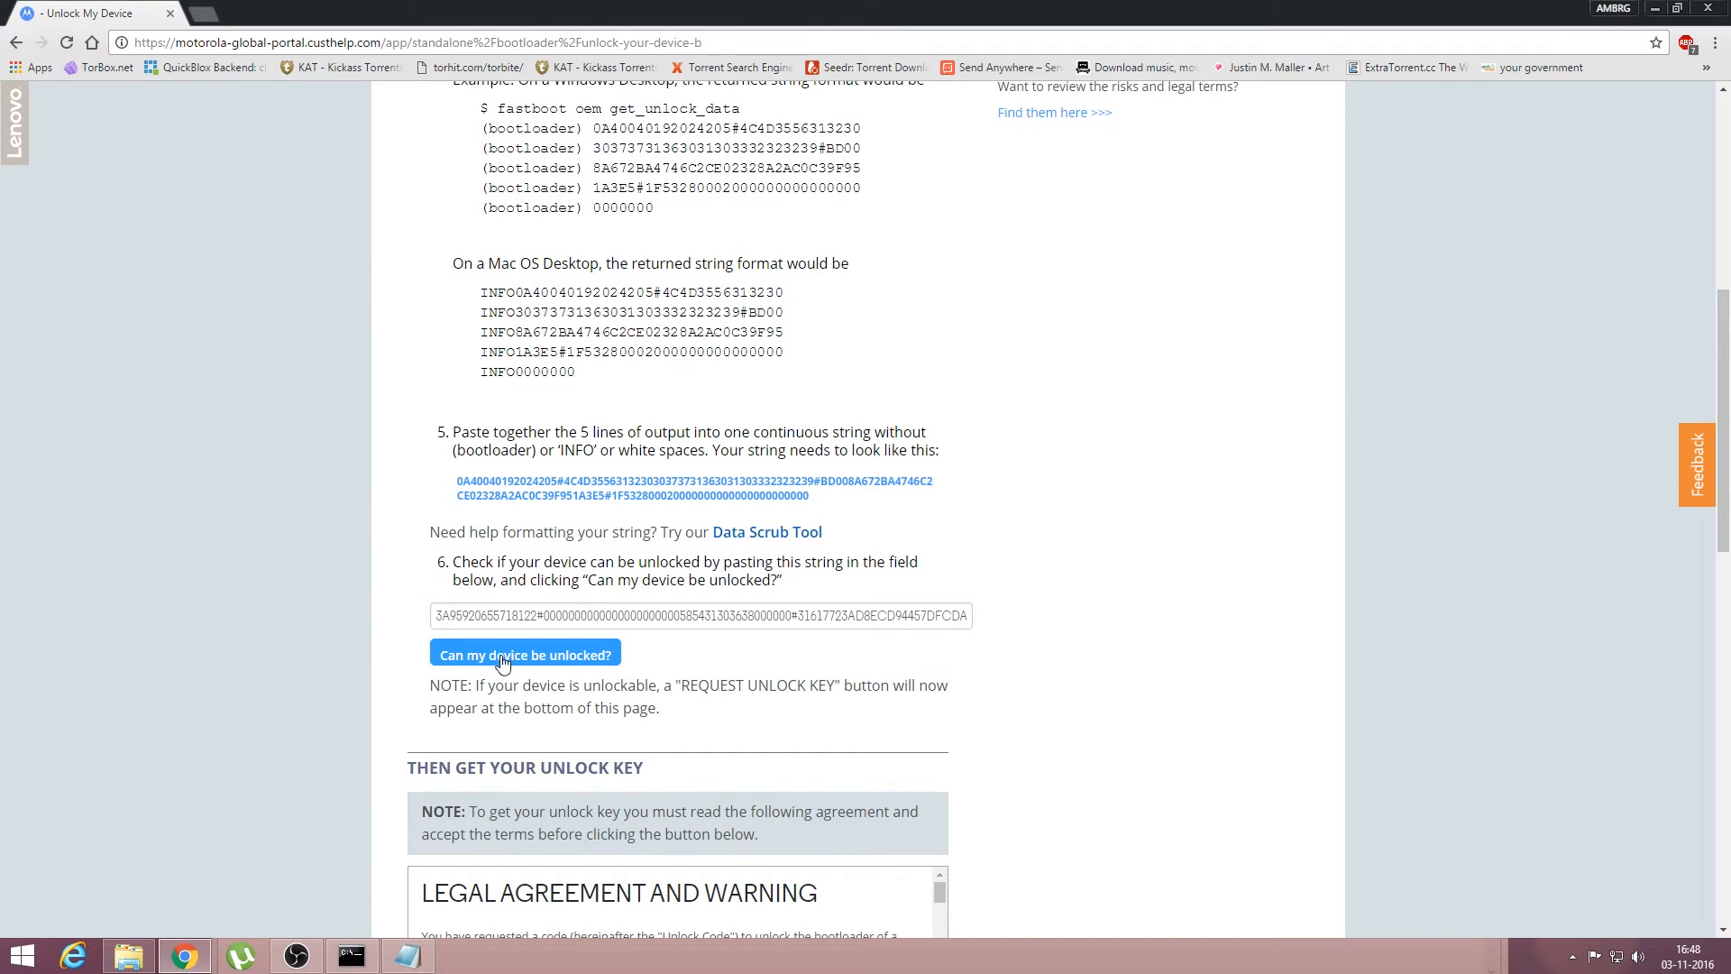
click(525, 655)
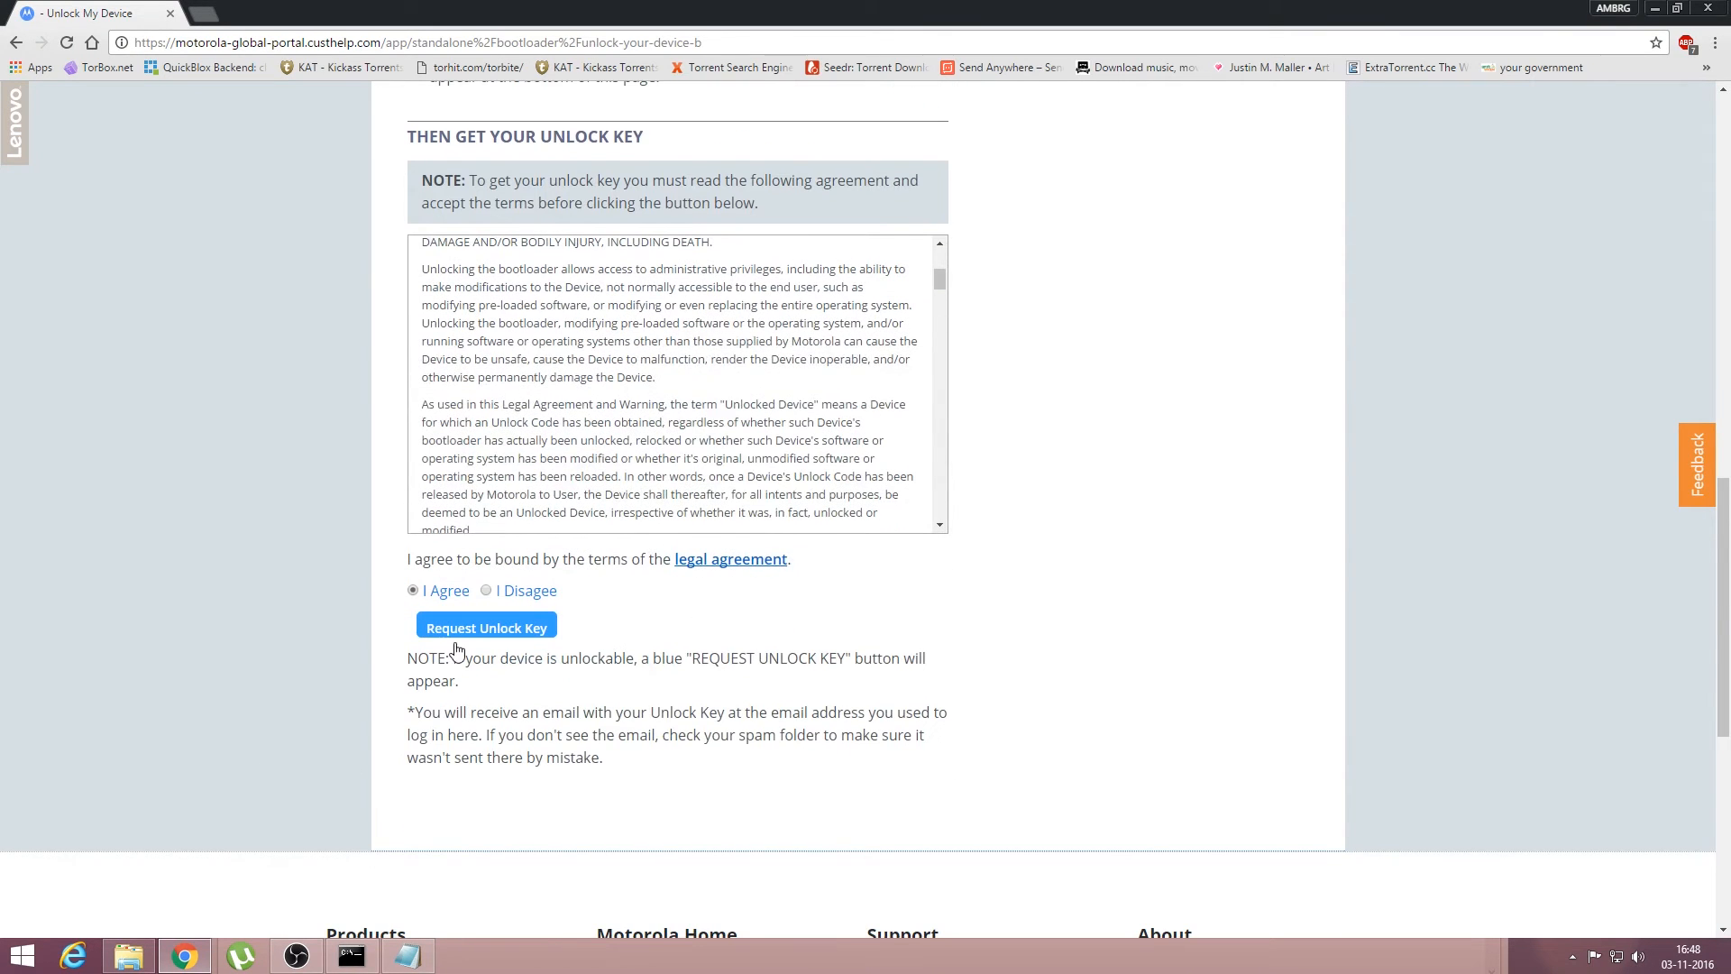
click(487, 628)
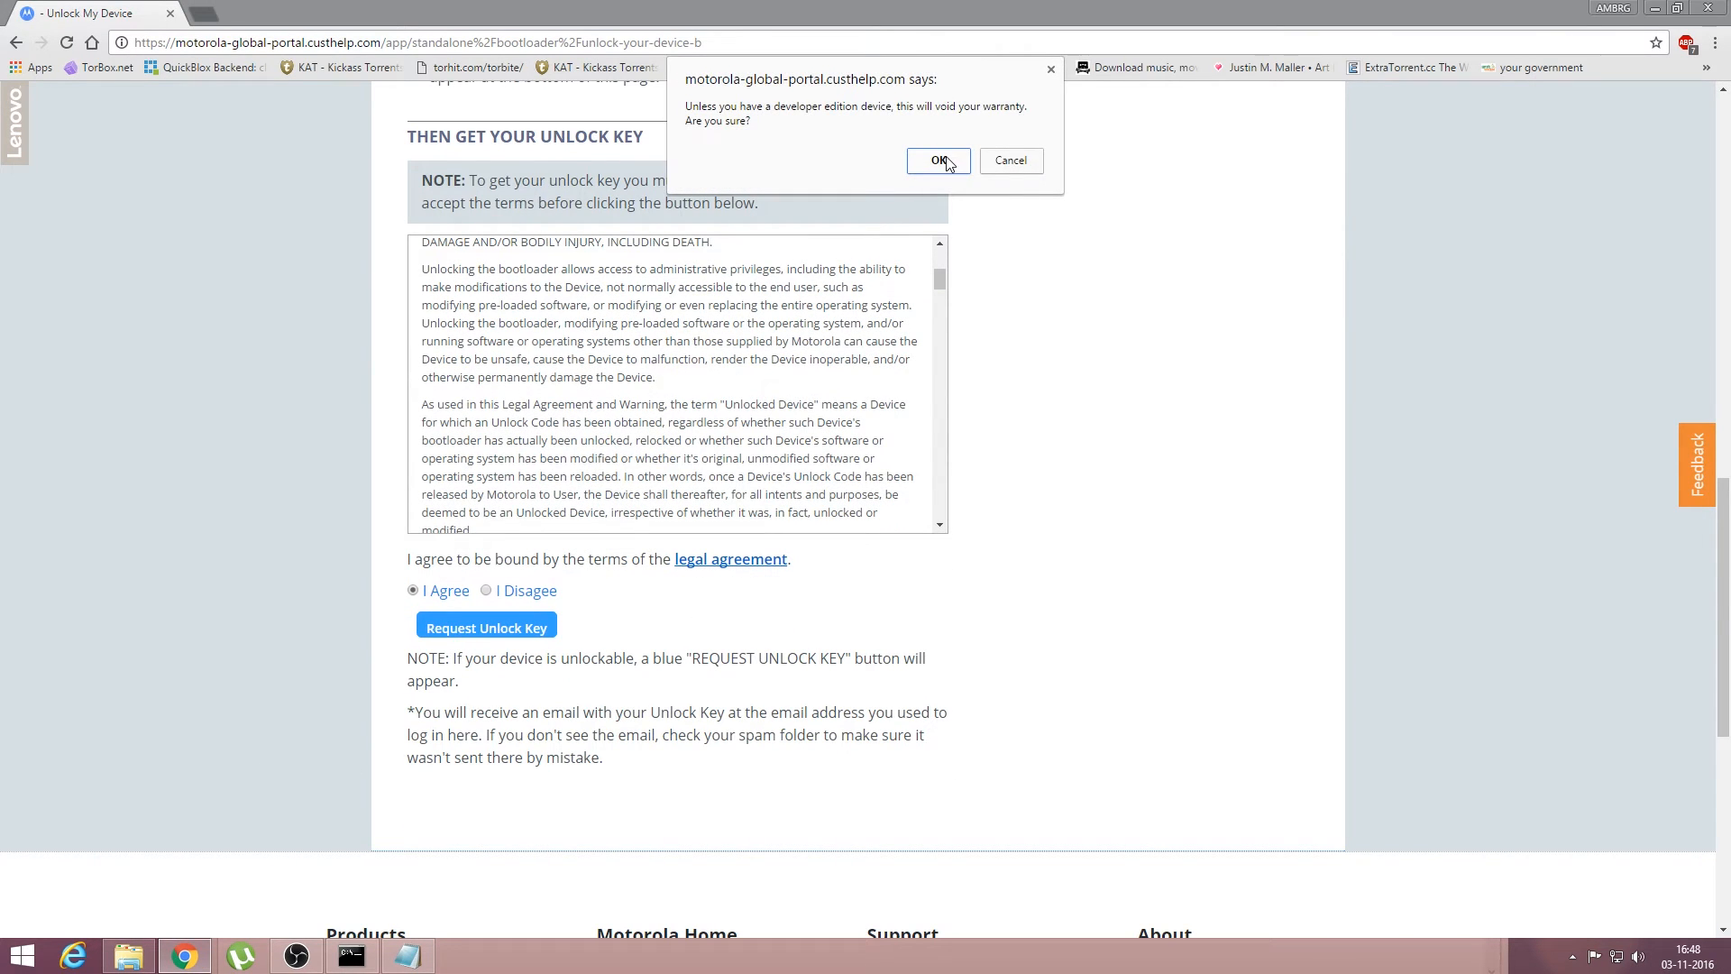
click(938, 161)
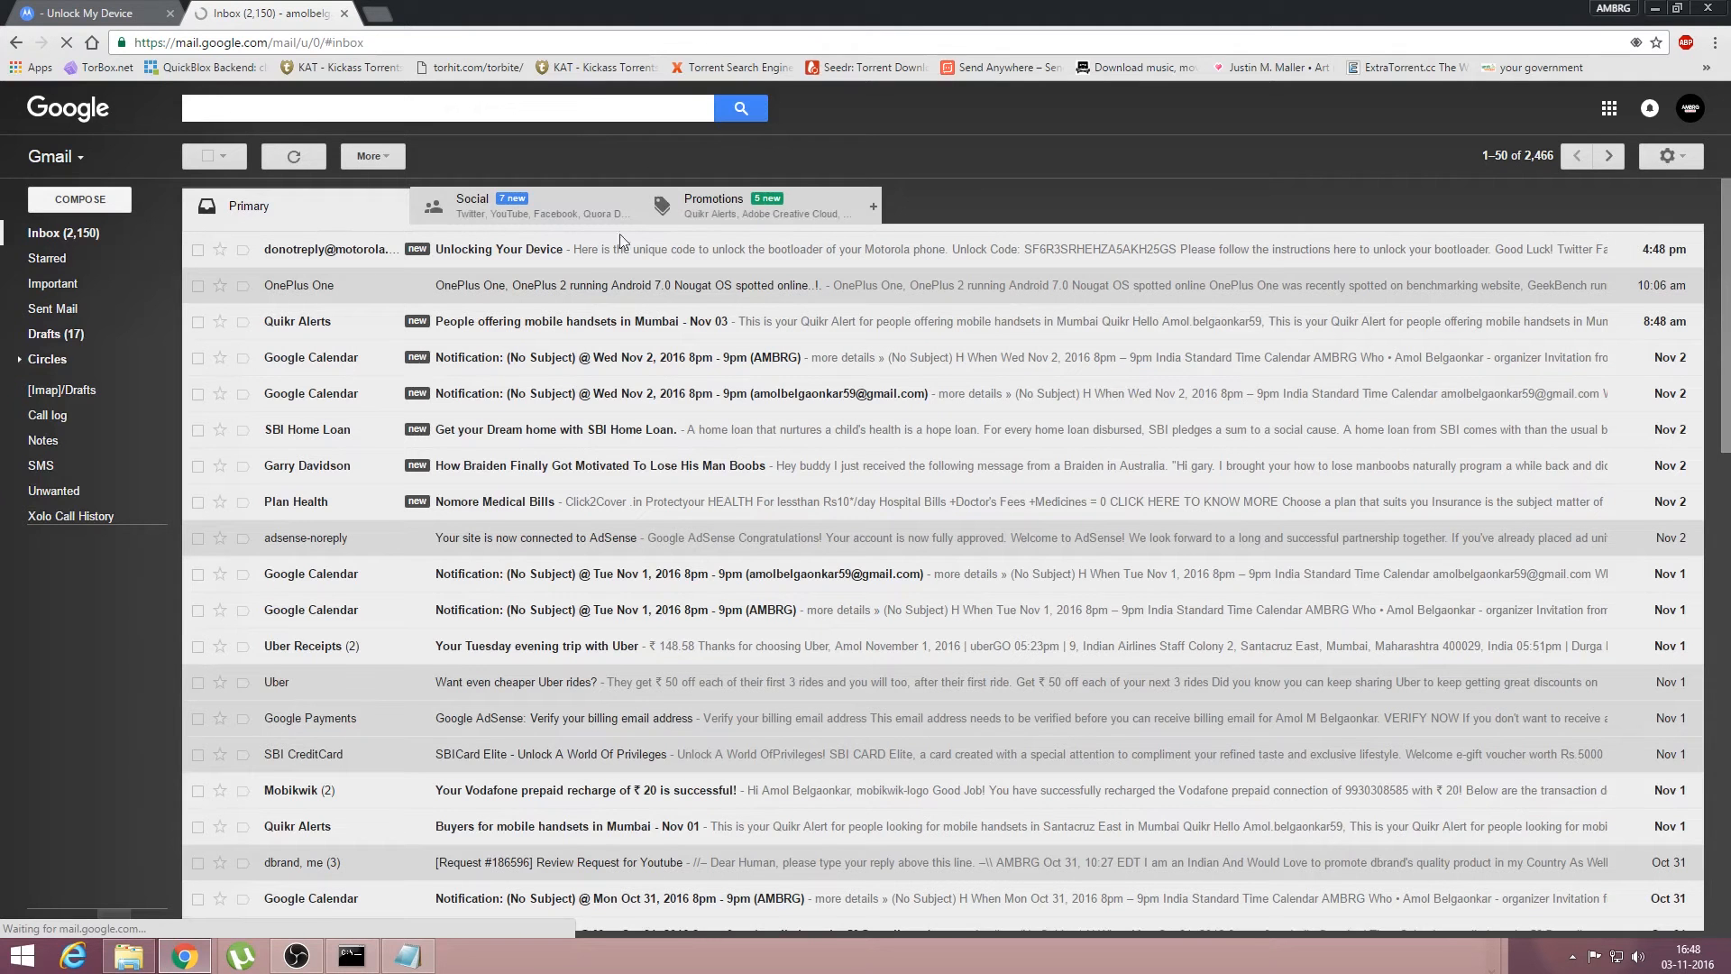
Read Motorola's 'Unlocking Your Device' email and copy the unlock code from it
click(499, 249)
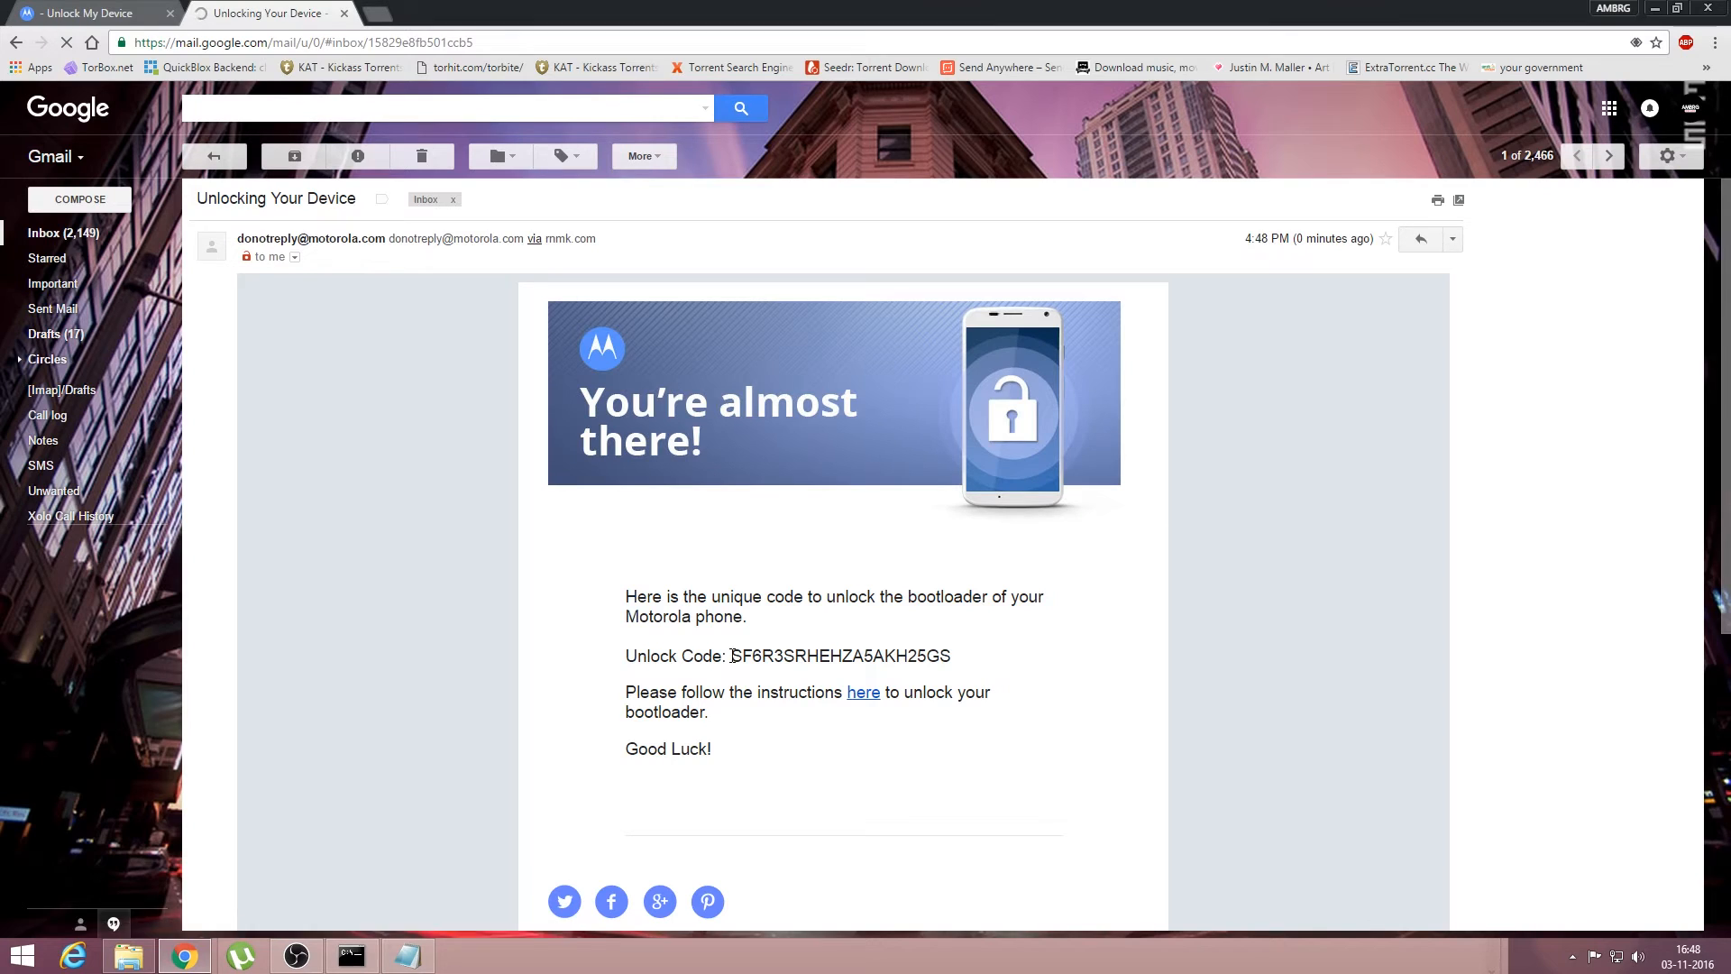
right_click(736, 656)
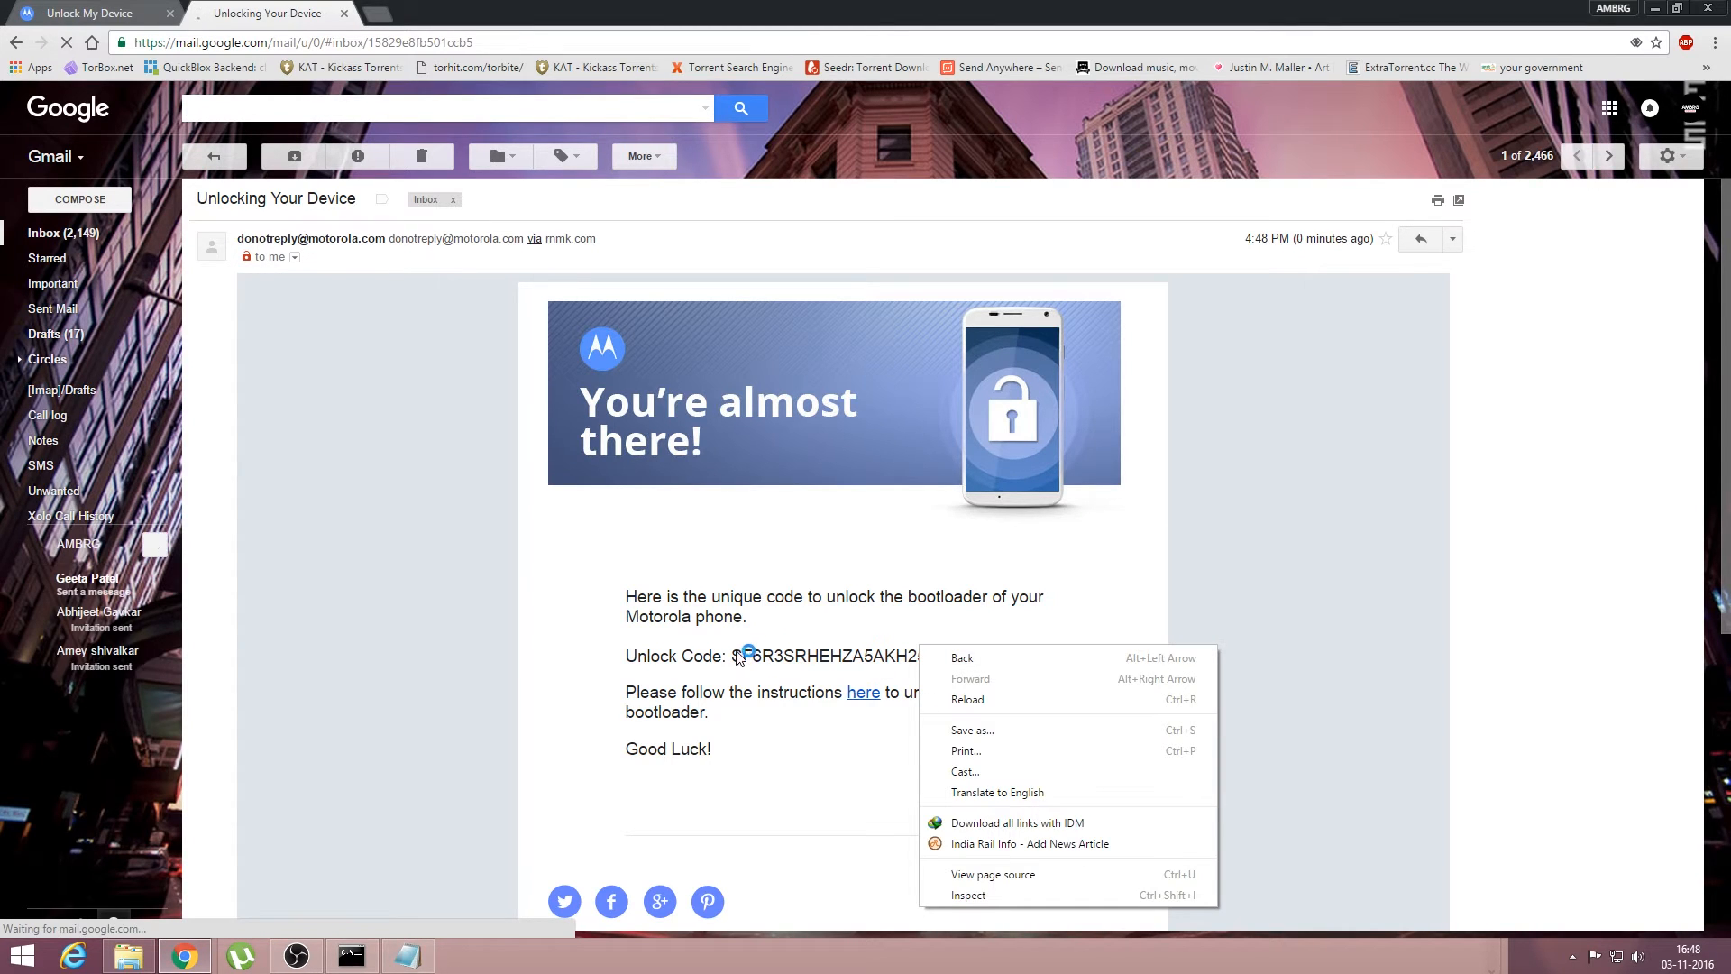
click(839, 657)
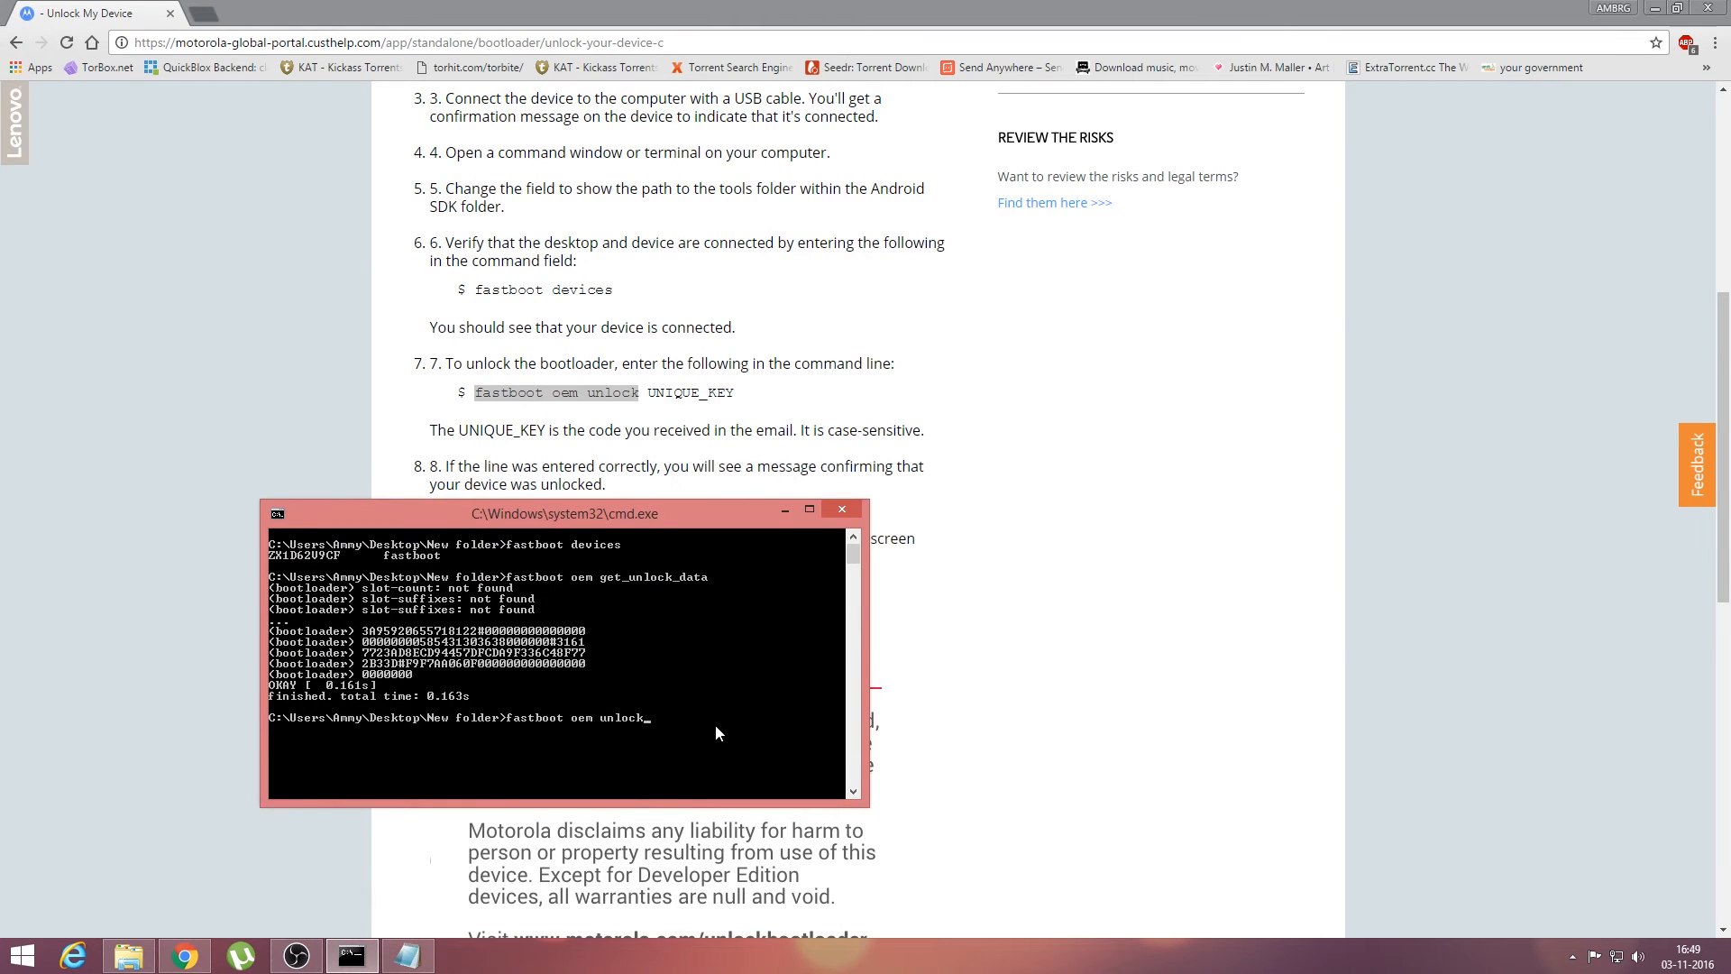
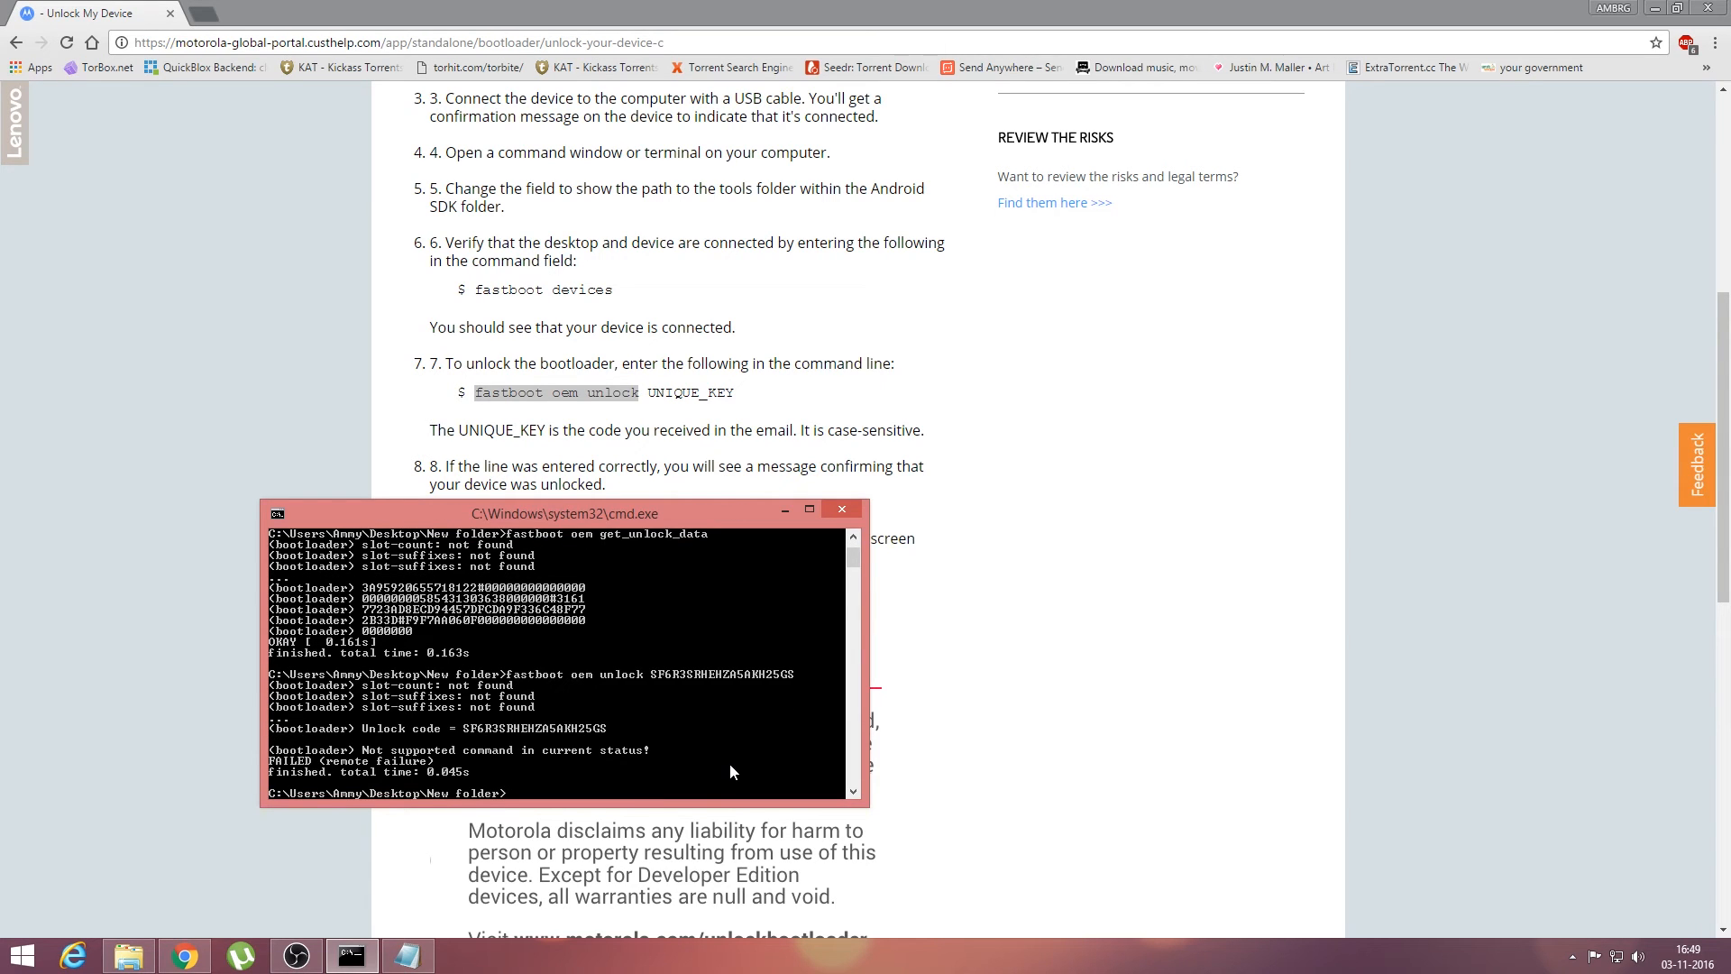
mouse_move(534, 797)
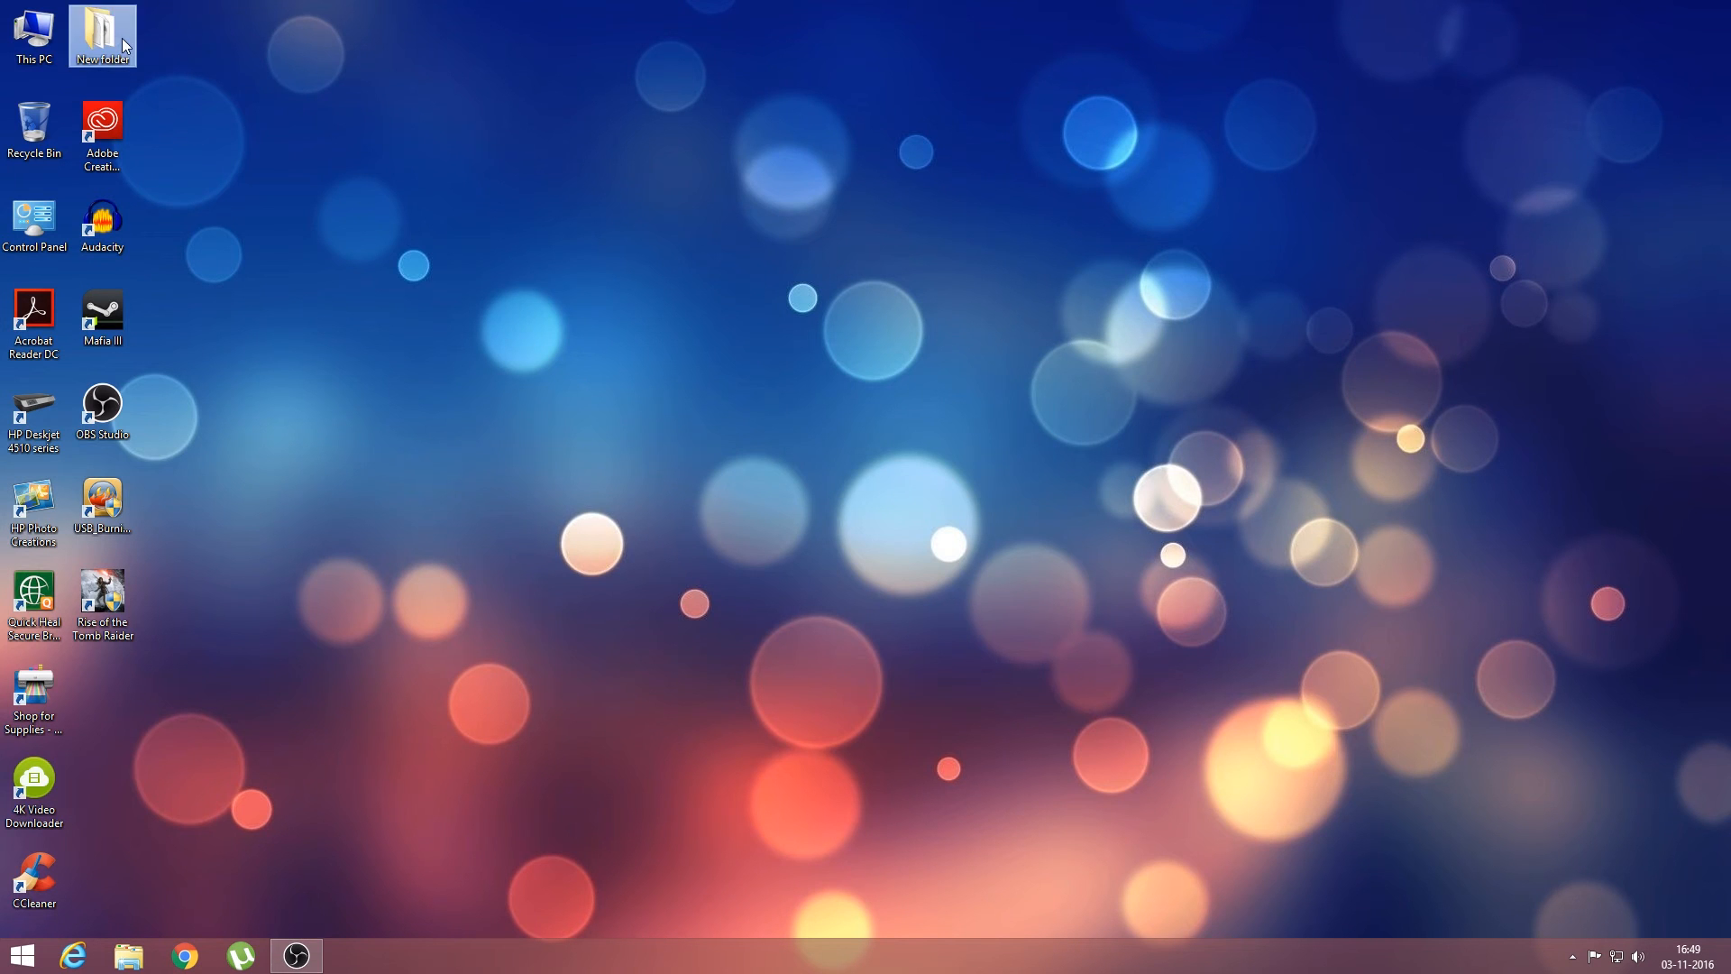
From the tools folder, run 'fastboot flash recovery twrp-3.0.2-3-titan.img' to flash TWRP
double_click(106, 29)
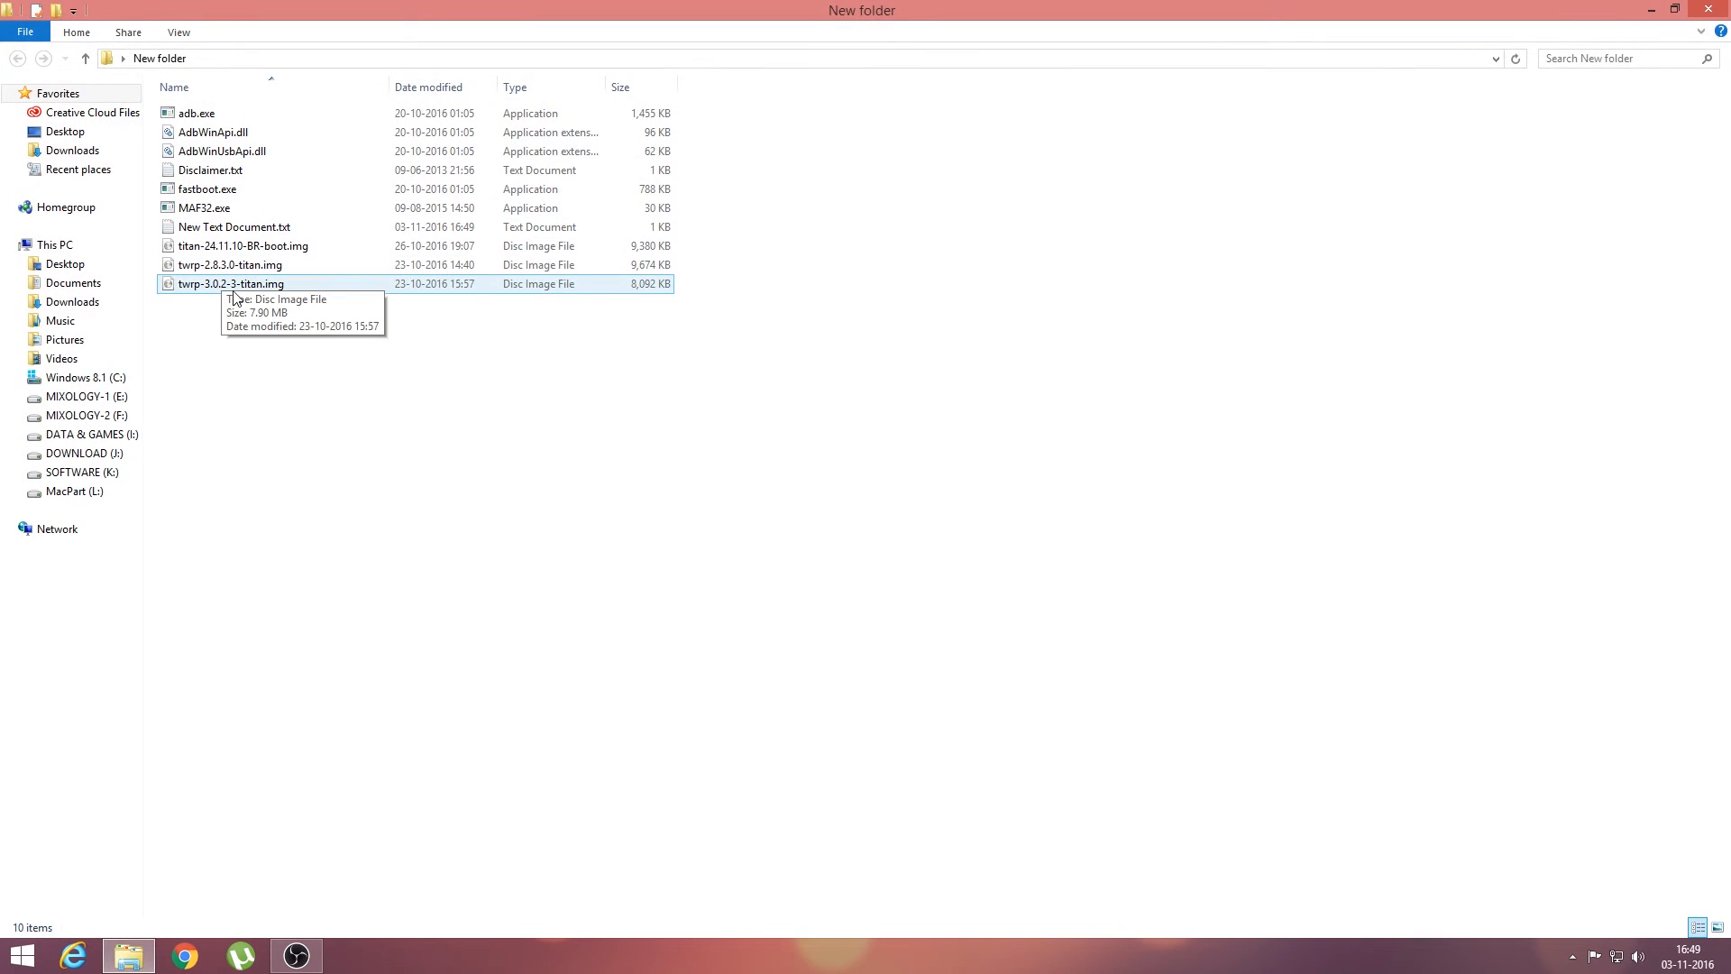
click(218, 283)
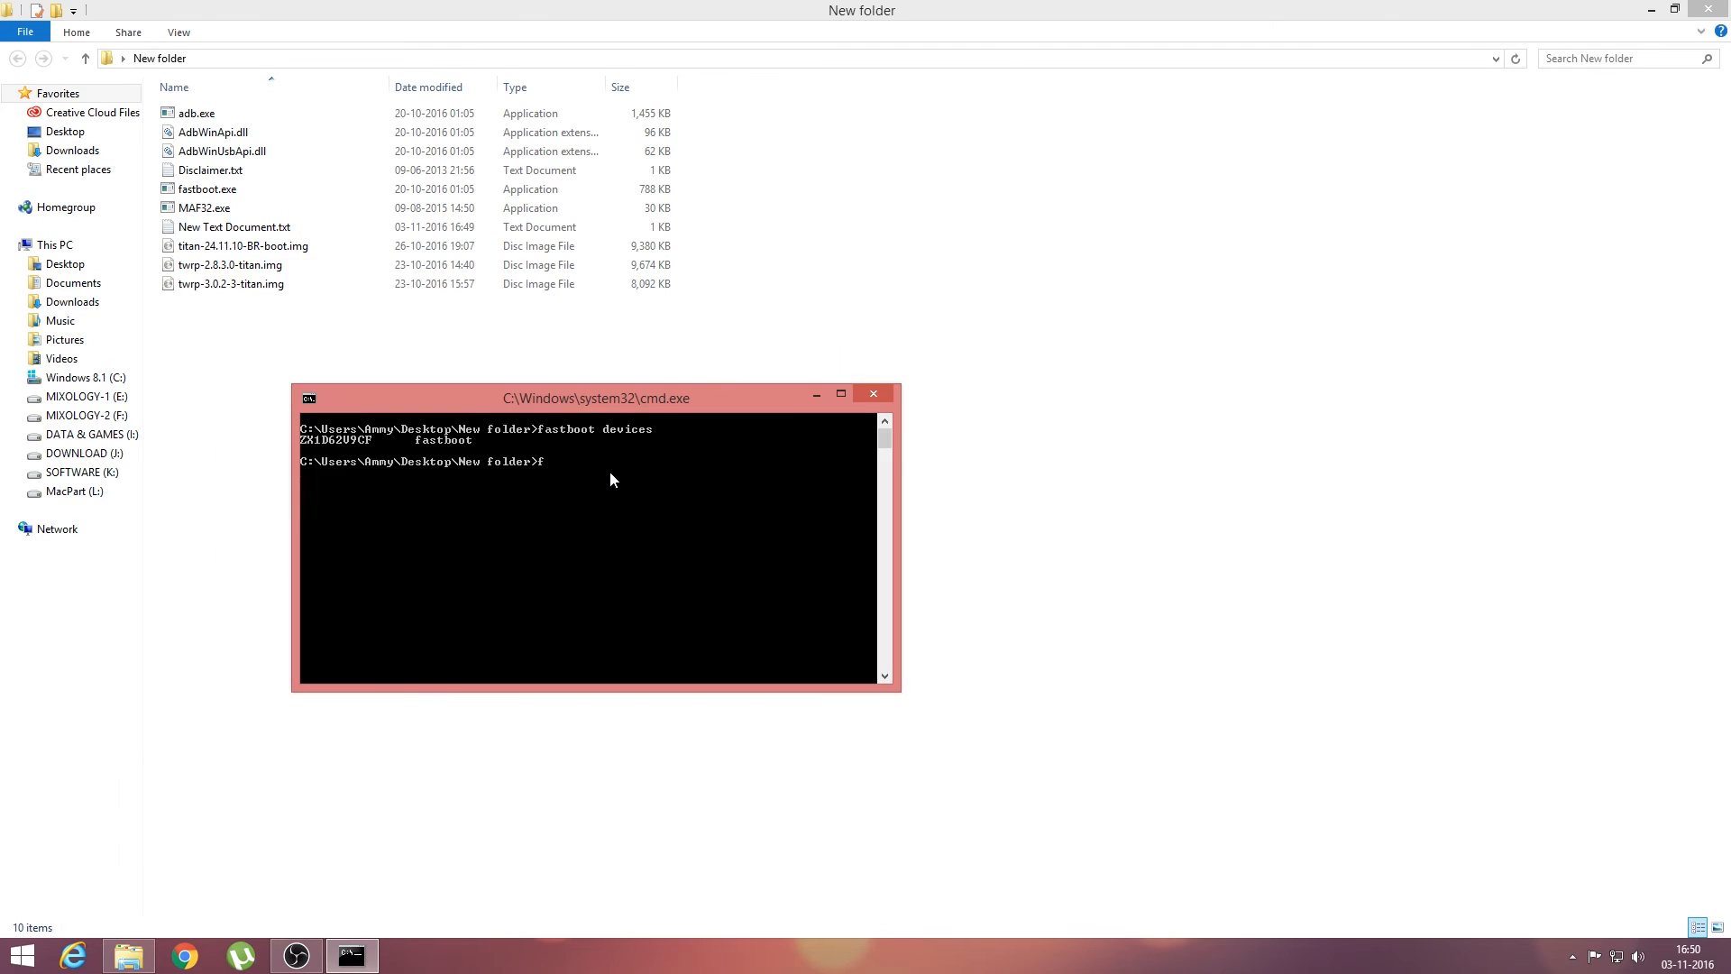
text(astboot)
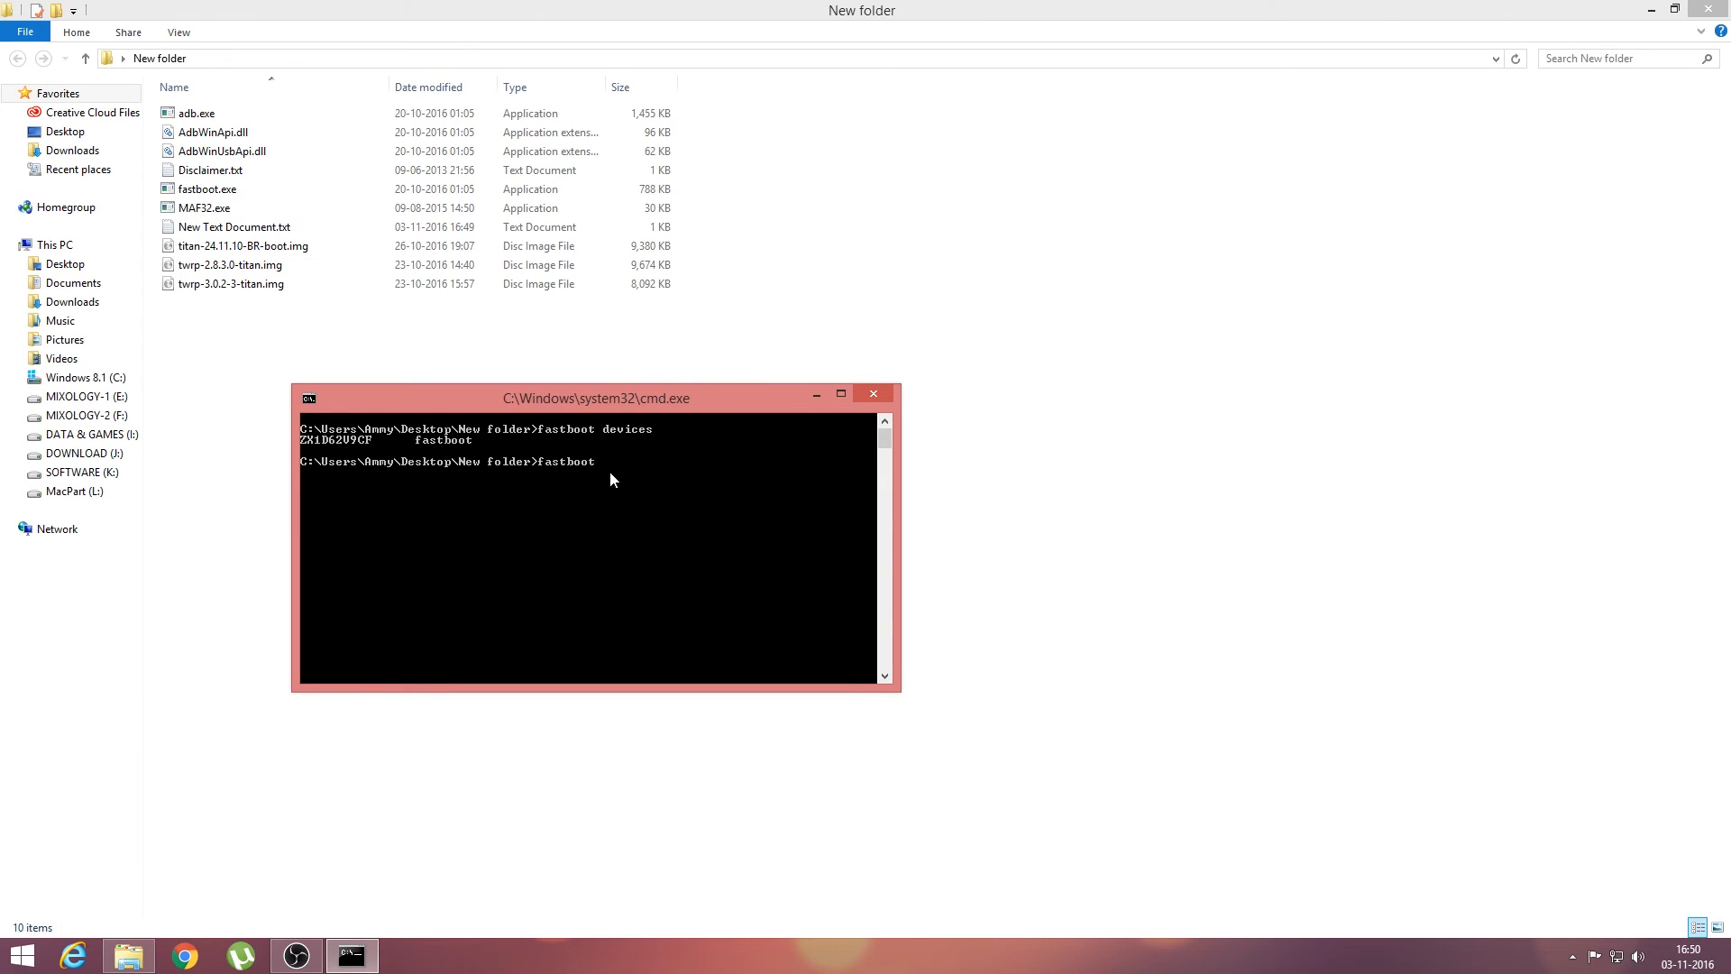
text(flash)
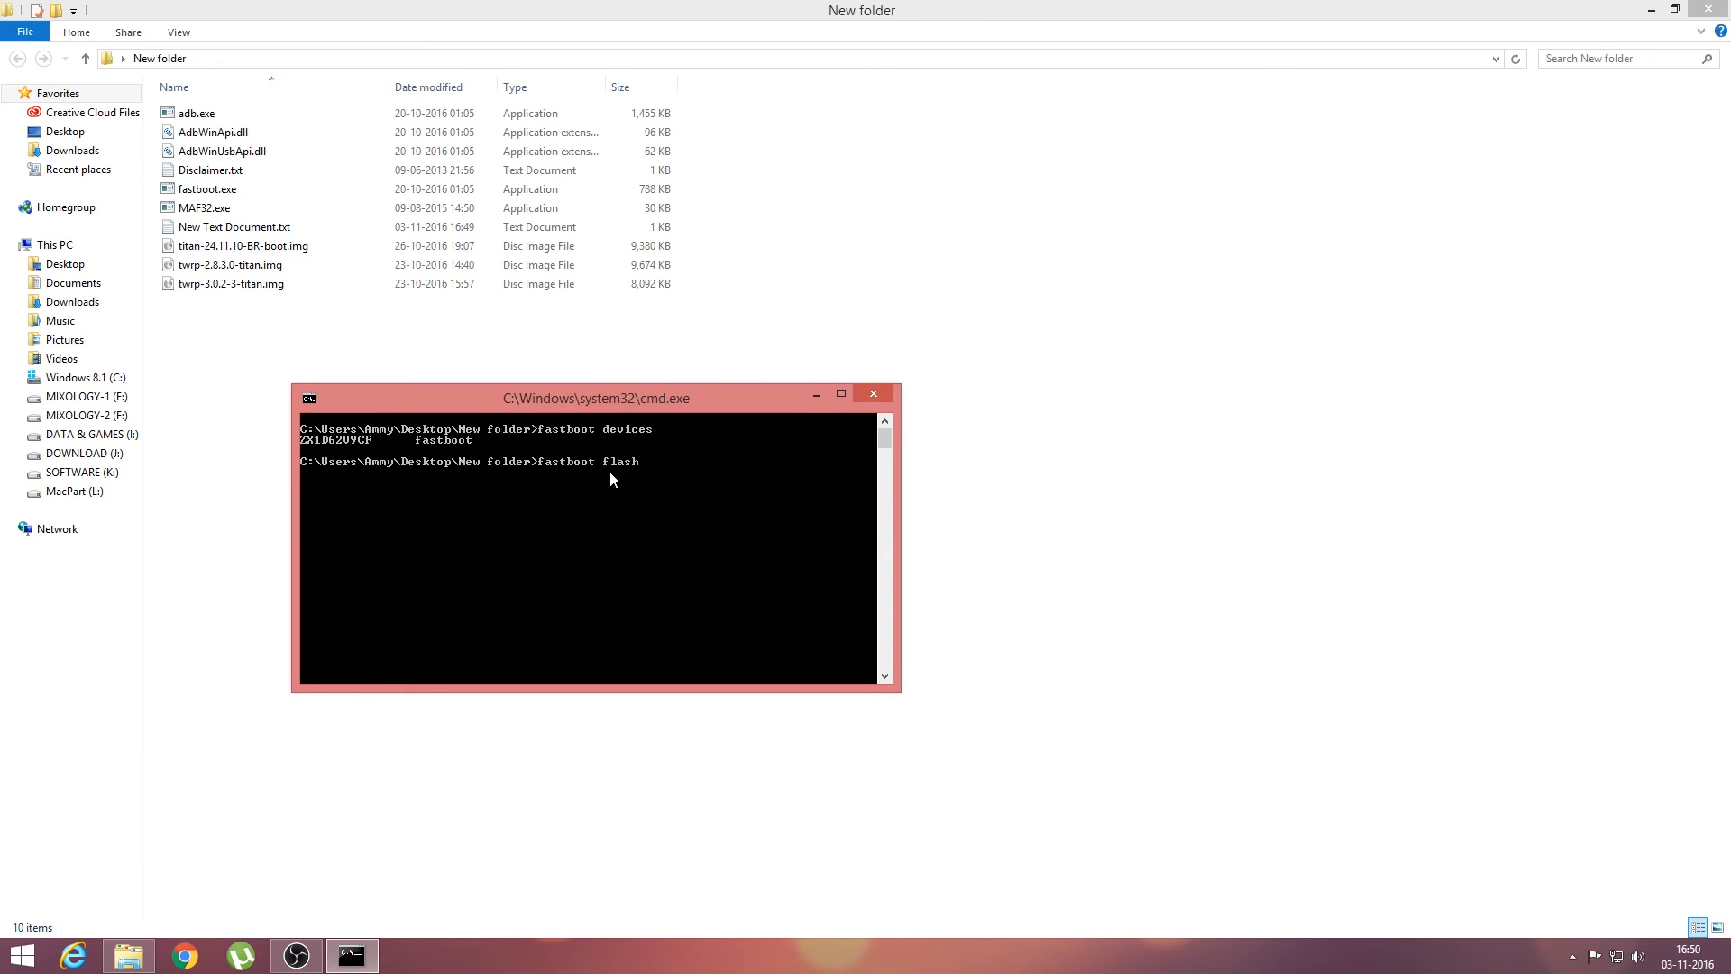
text(recovery)
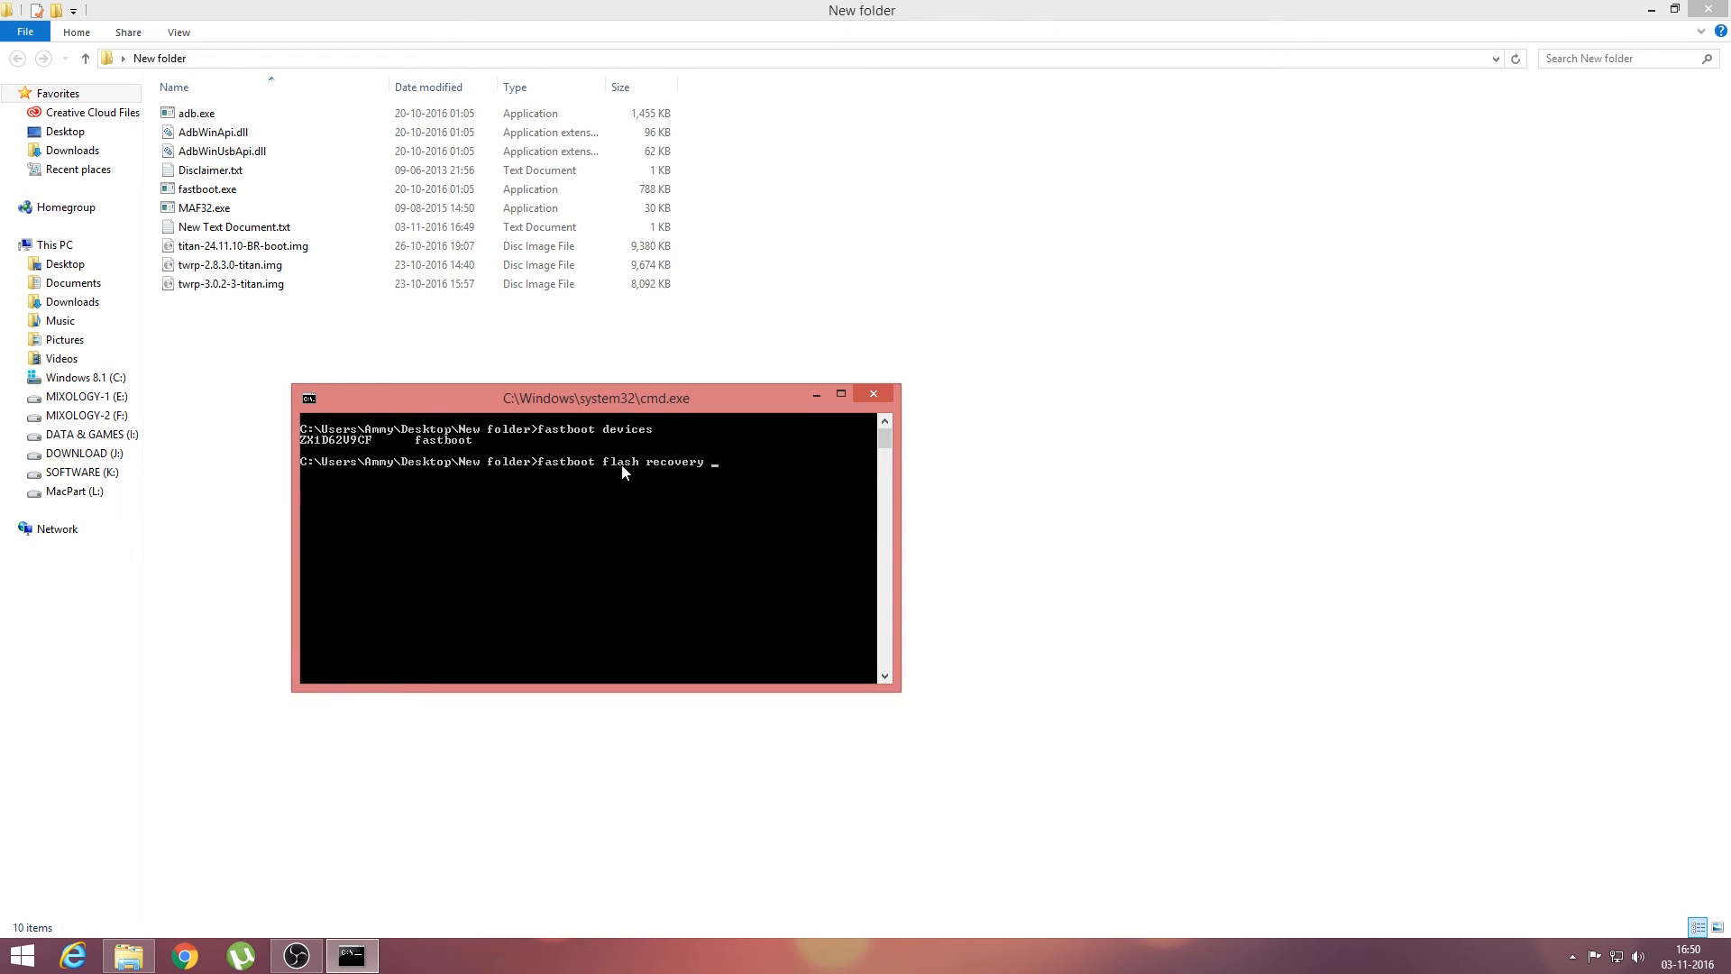
click(231, 283)
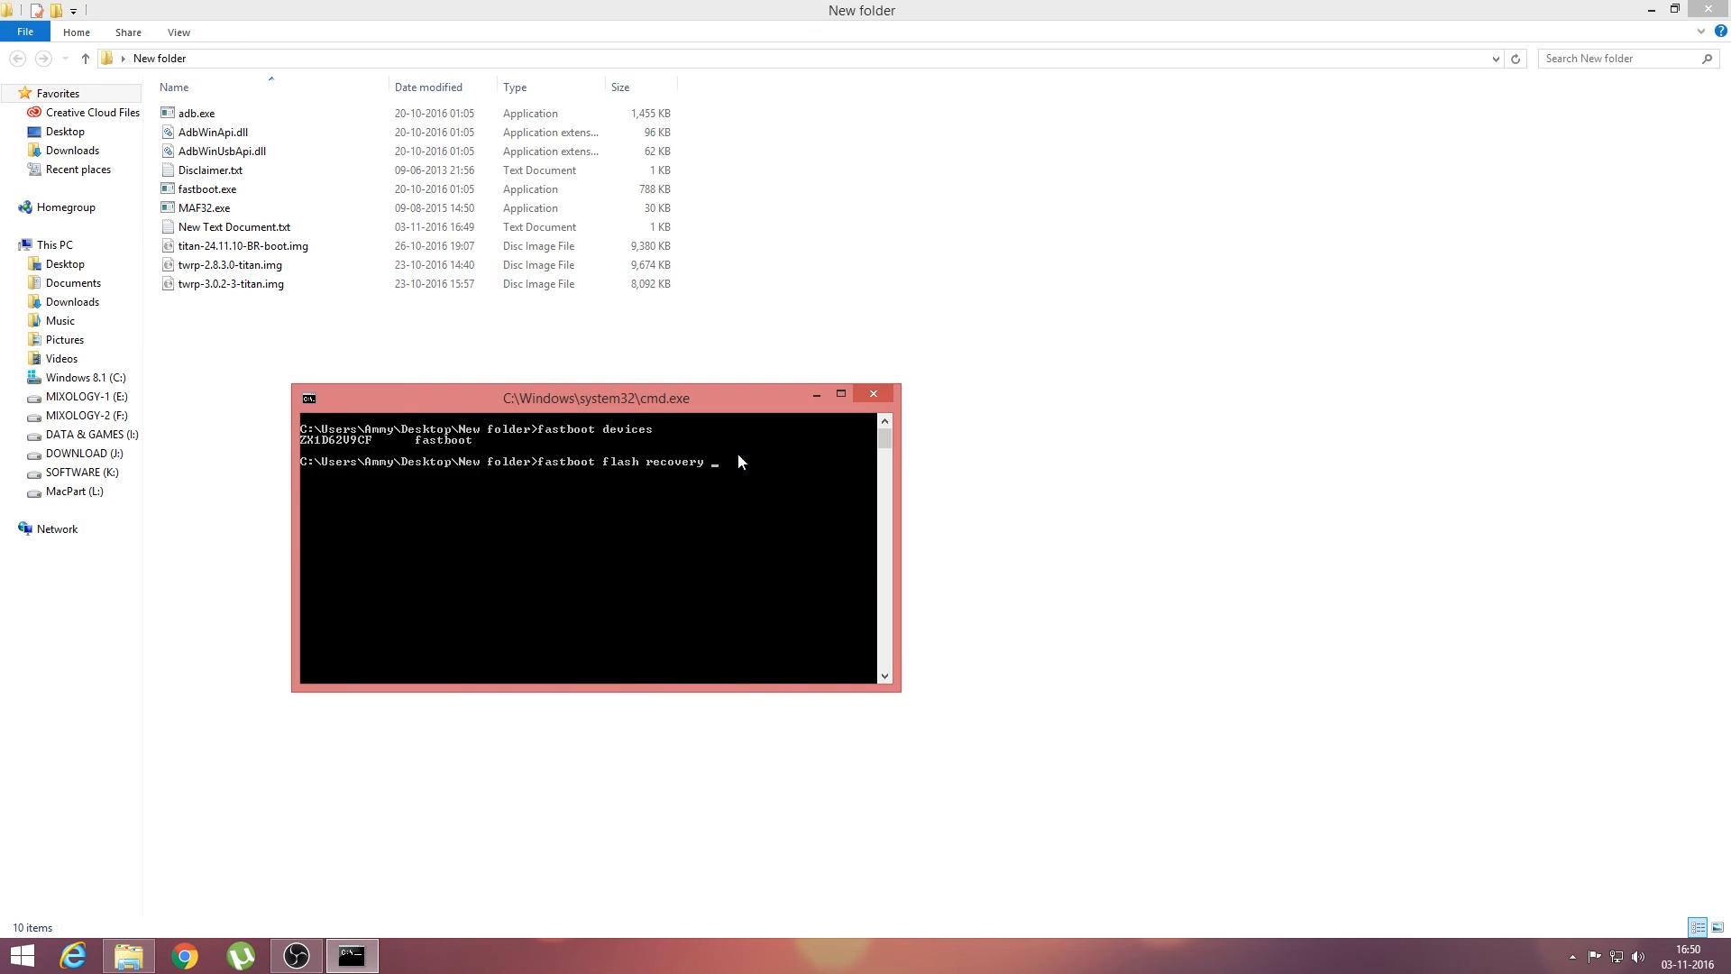
text(twrp-3.0.2-3-titan.img)
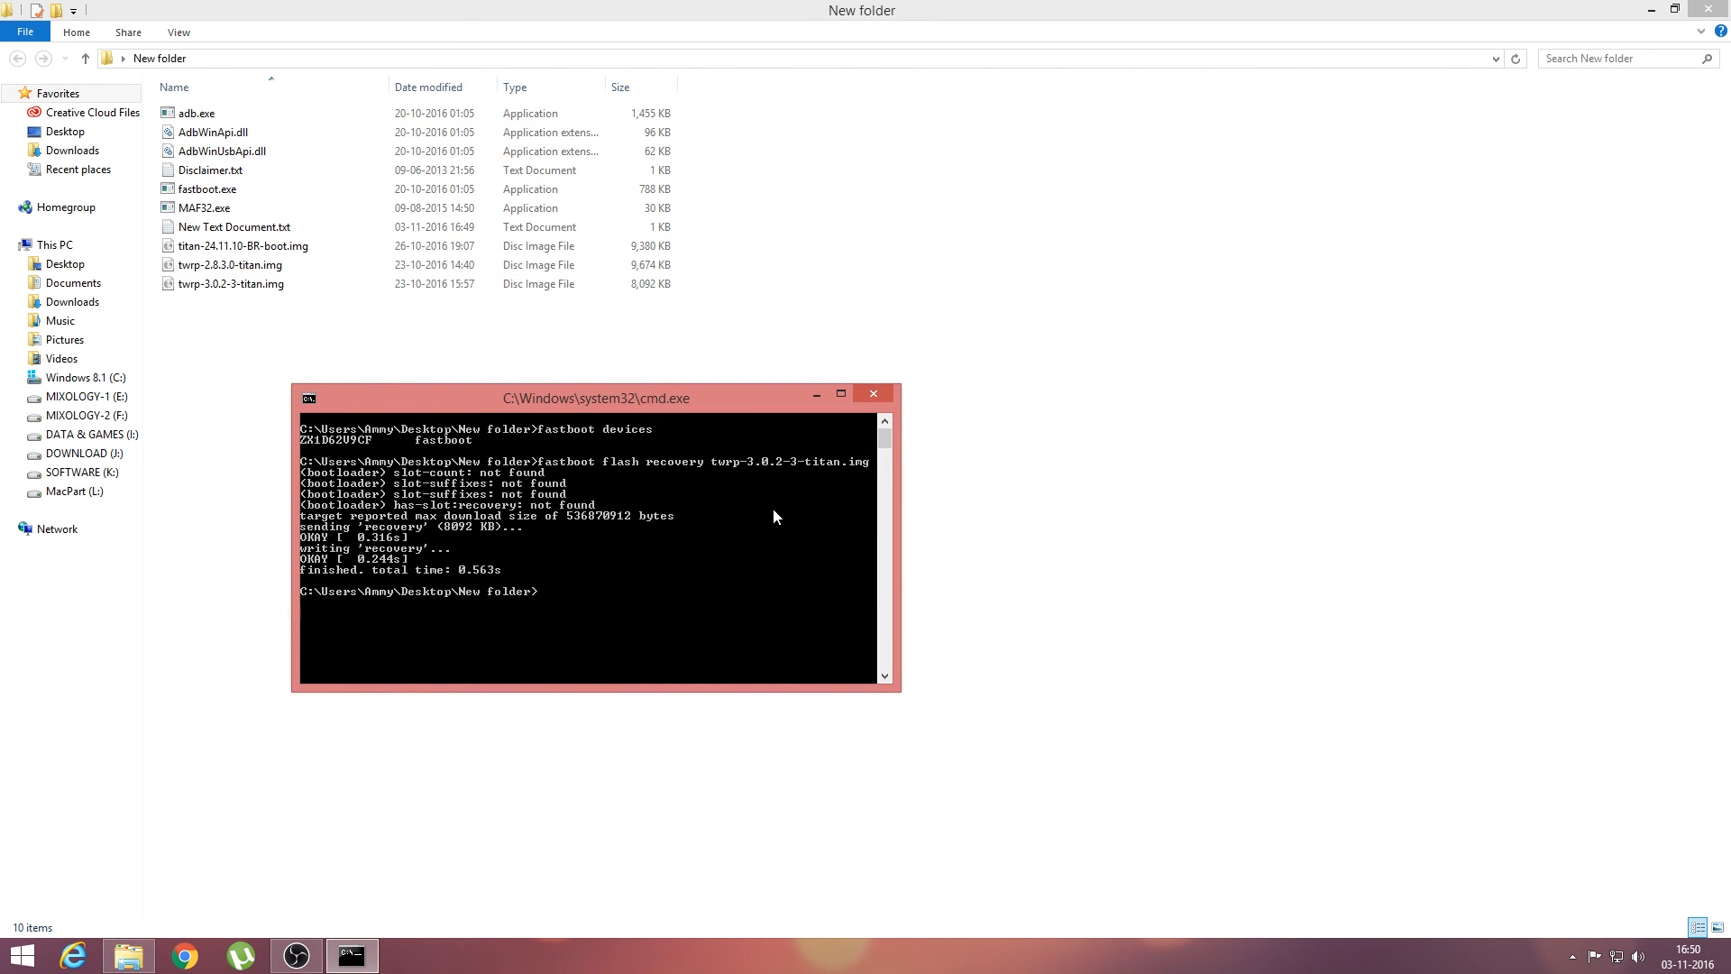
mouse_move(610, 559)
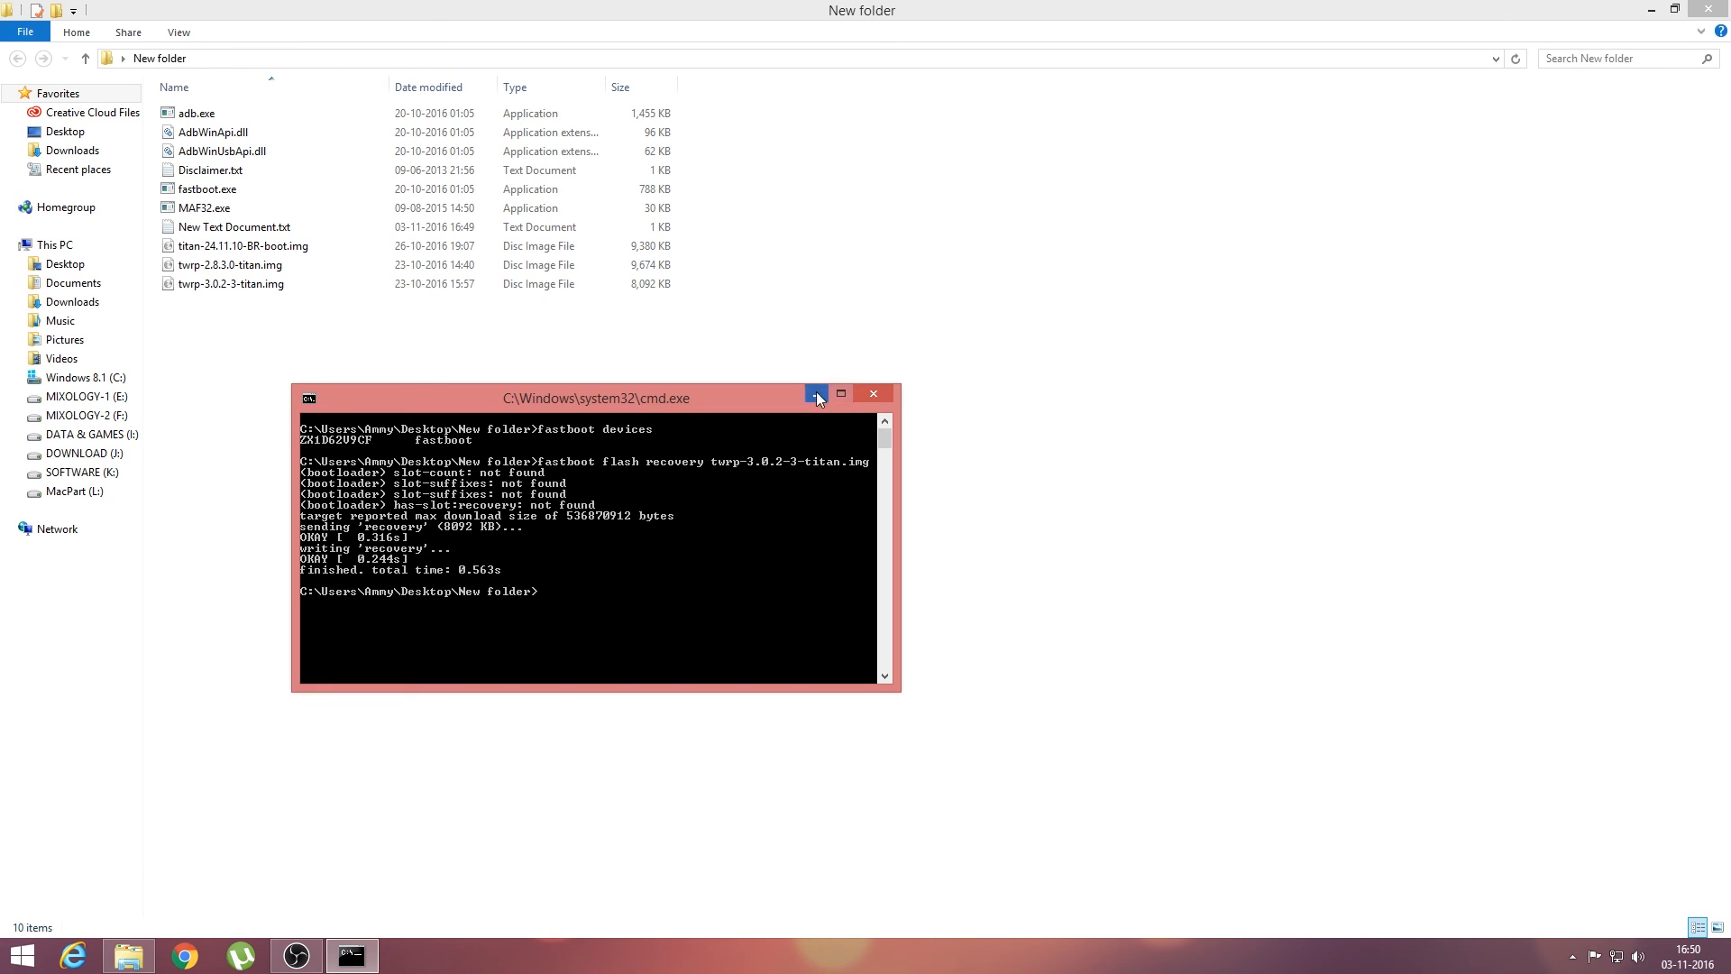
mouse_move(886, 401)
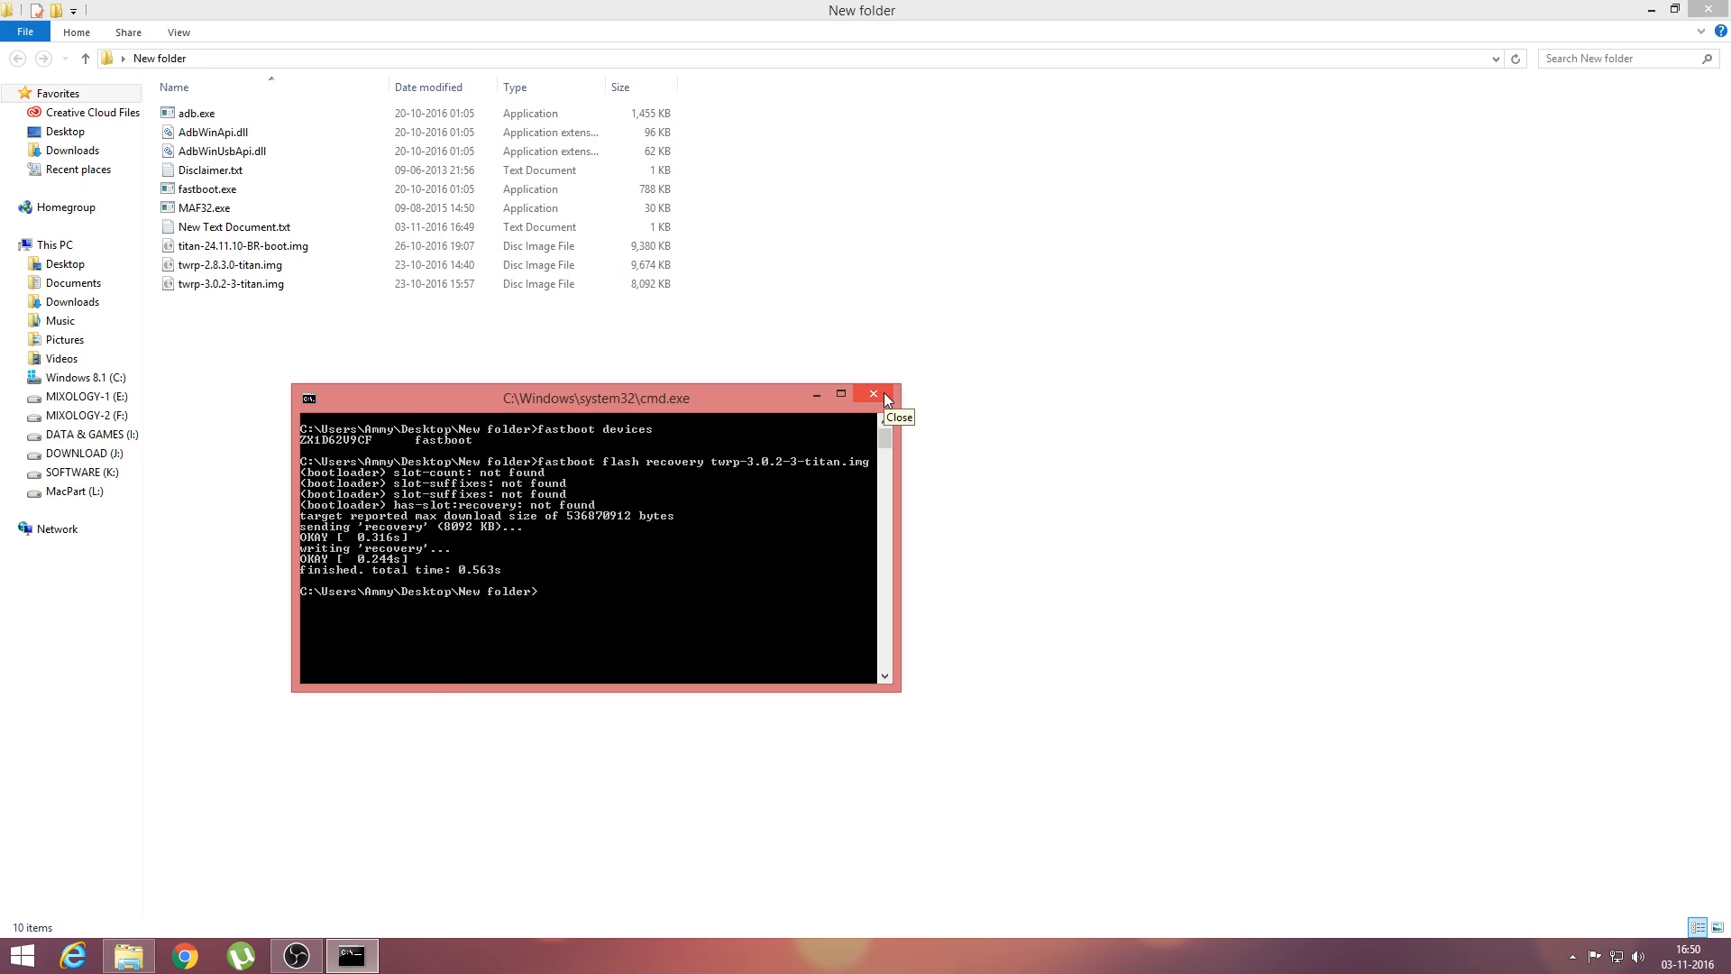